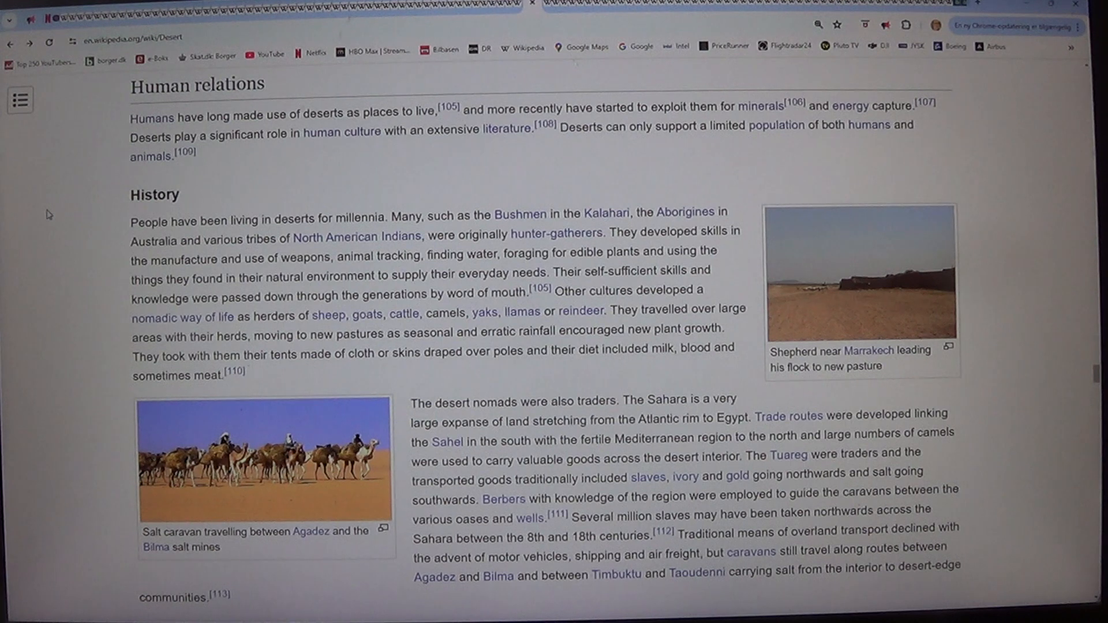
- Scroll down through the History paragraphs on desert traders, cultivation and desertification
{"action": "scroll", "scroll_direction": "down", "scroll_amount": 3}
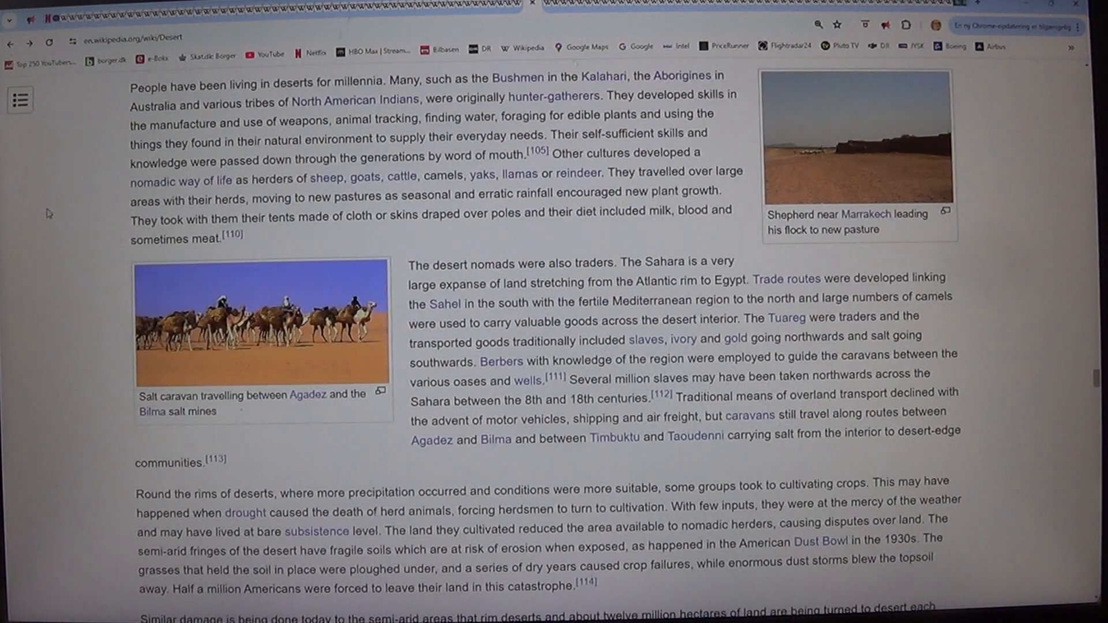
{"action": "scroll", "scroll_direction": "down", "scroll_amount": 3}
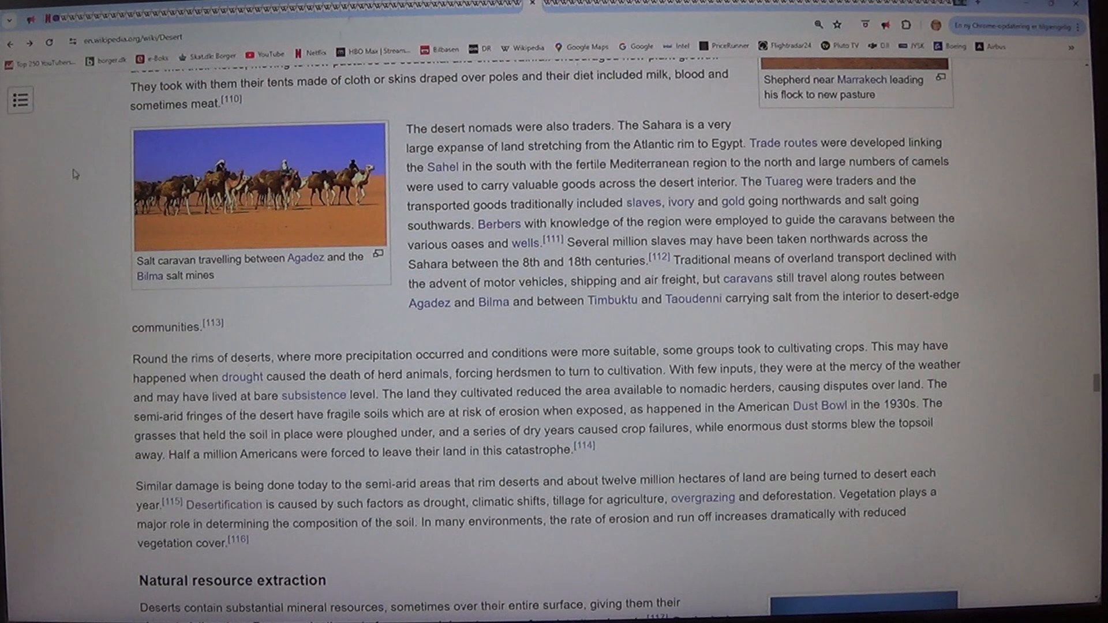
{"action": "mouse_move", "coordinate": [73, 192]}
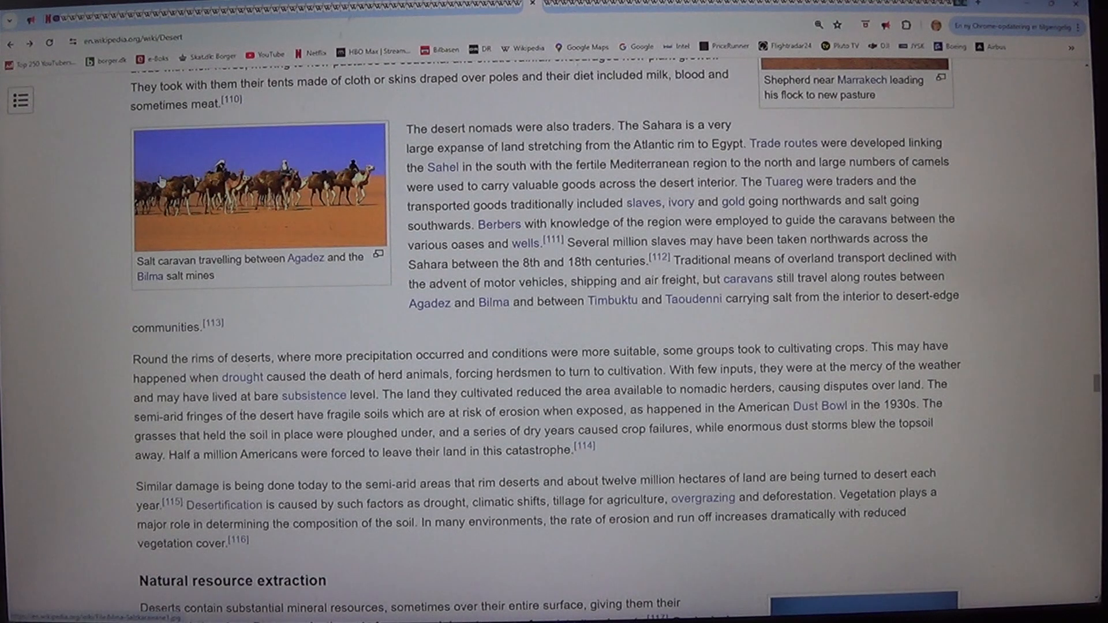
- Scroll down to bring the Natural resource extraction section and mining plant photo into view
{"action": "scroll", "scroll_direction": "down", "scroll_amount": 3}
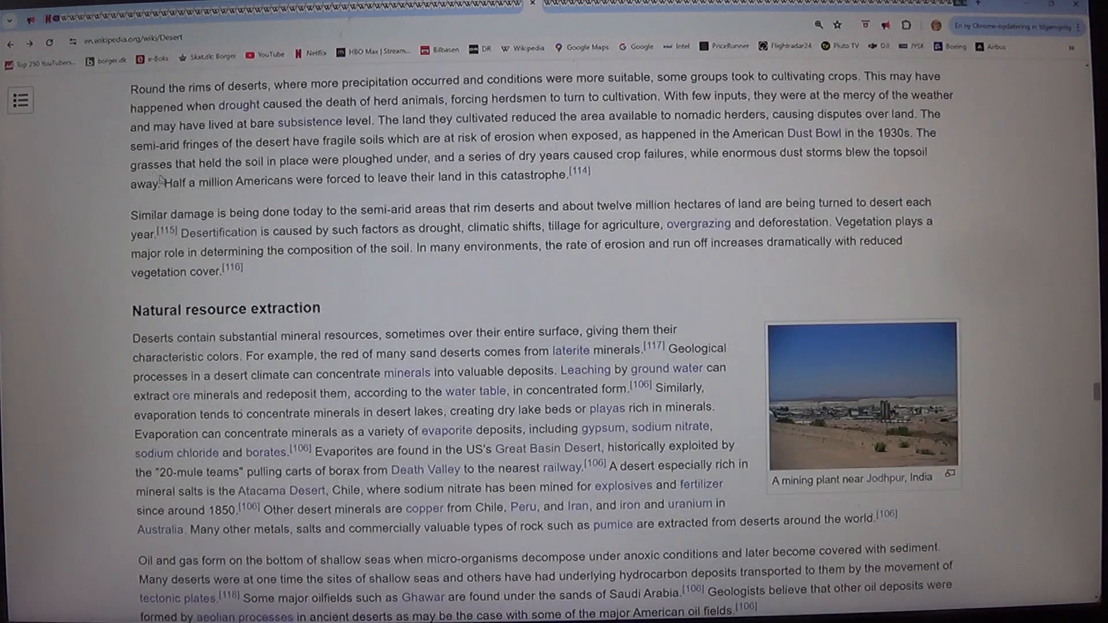
{"action": "mouse_move", "coordinate": [90, 138]}
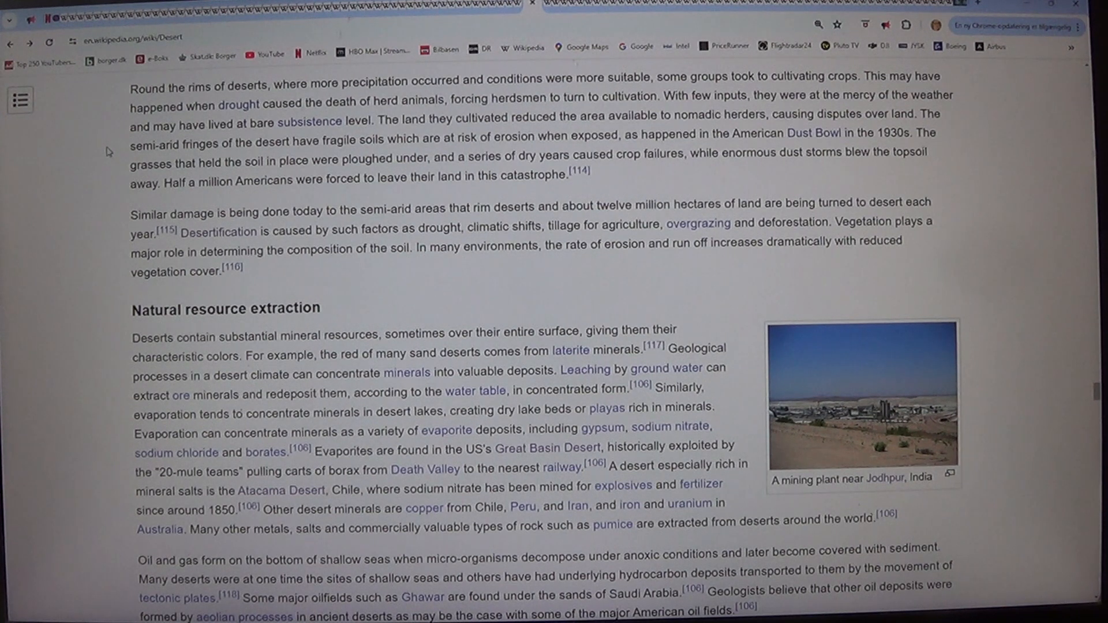
{"action": "mouse_move", "coordinate": [817, 136]}
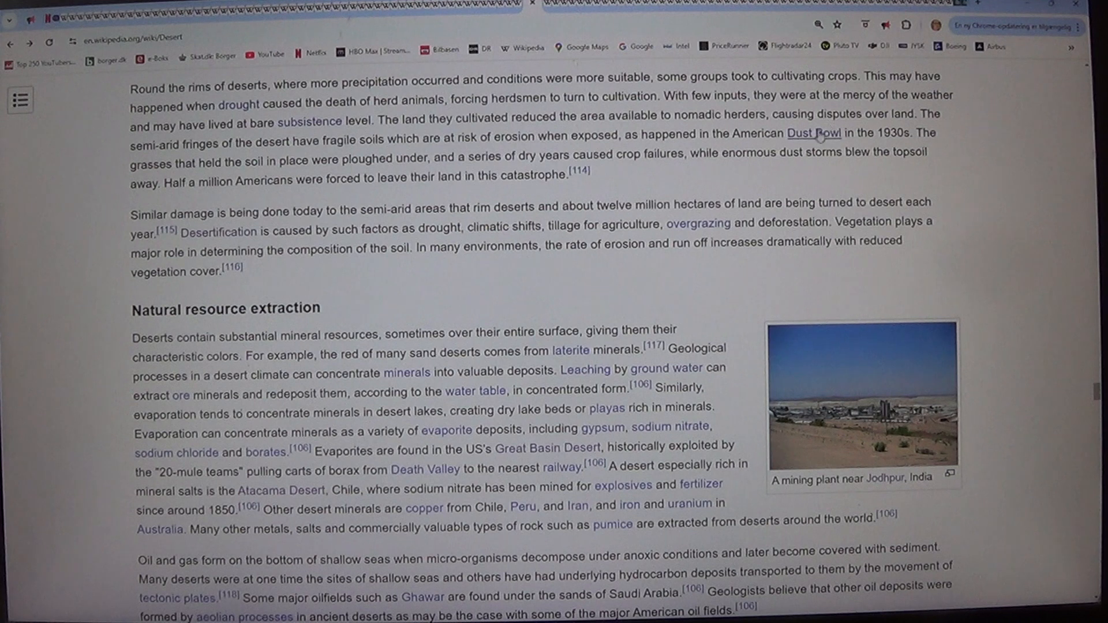
{"action": "mouse_move", "coordinate": [814, 134]}
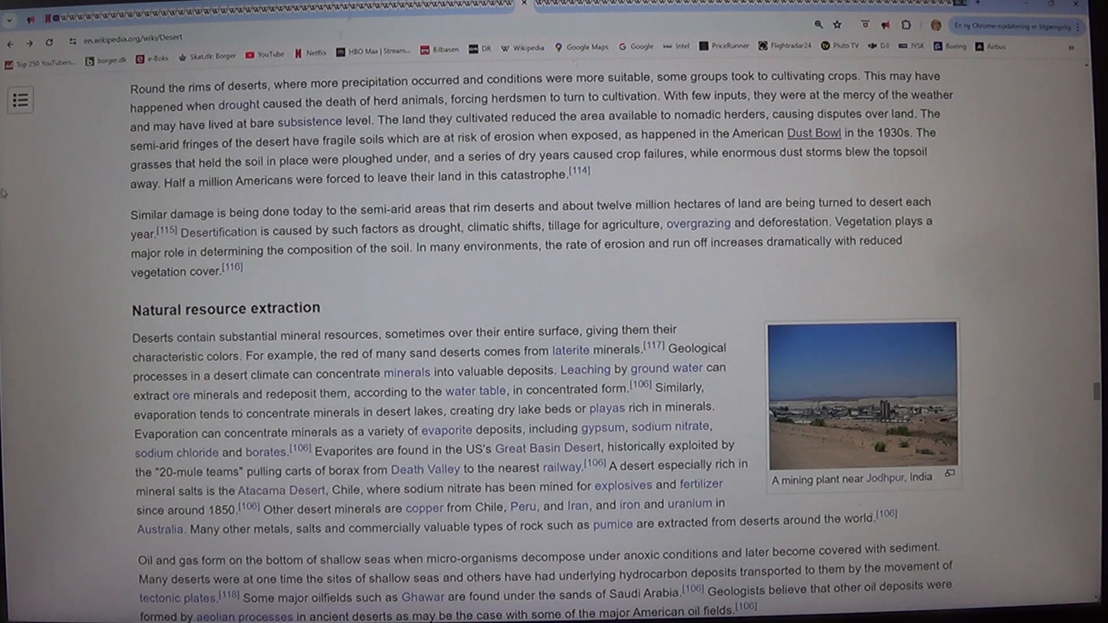
- View the 'mining plant near Jodhpur, India' photo full-size, then close it back to the article
{"action": "scroll", "scroll_direction": "down", "scroll_amount": 3}
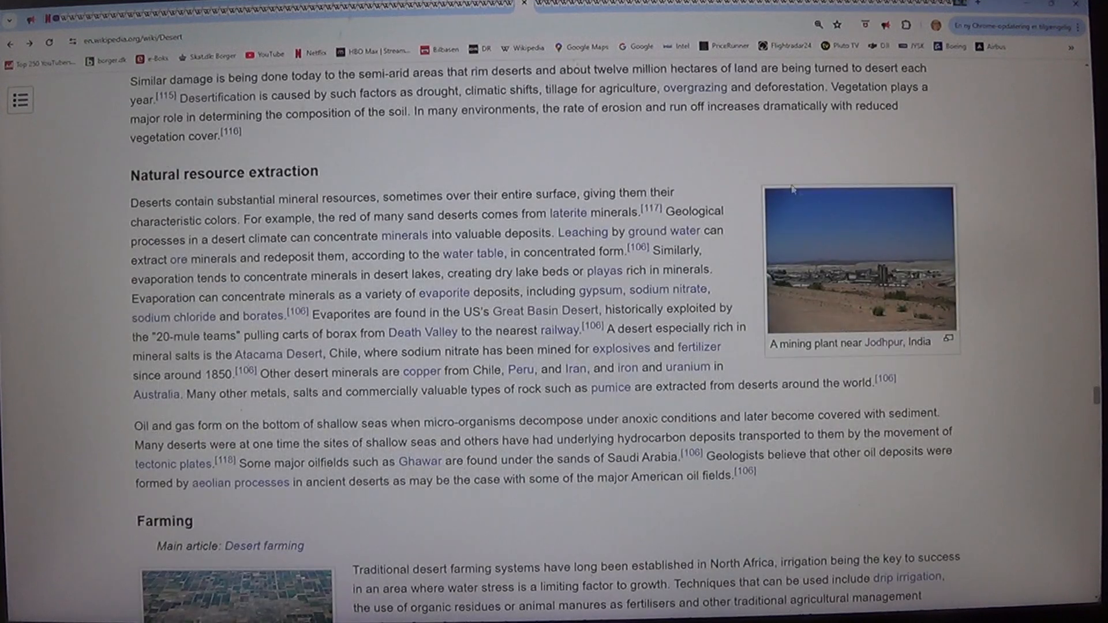
{"action": "left_click", "coordinate": [860, 260]}
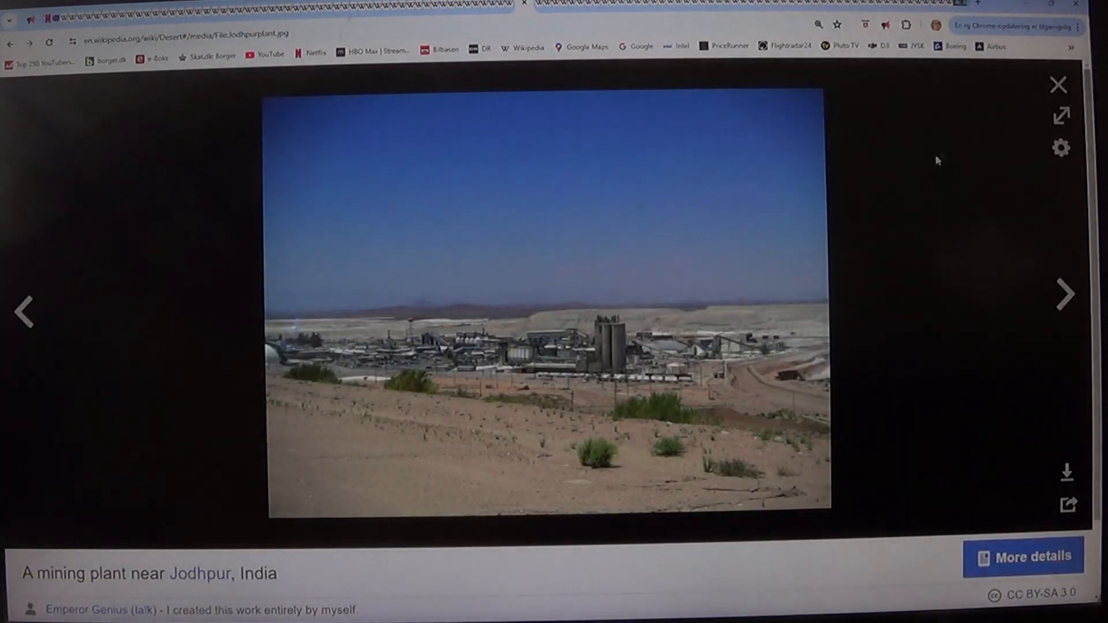
{"action": "mouse_move", "coordinate": [1059, 83]}
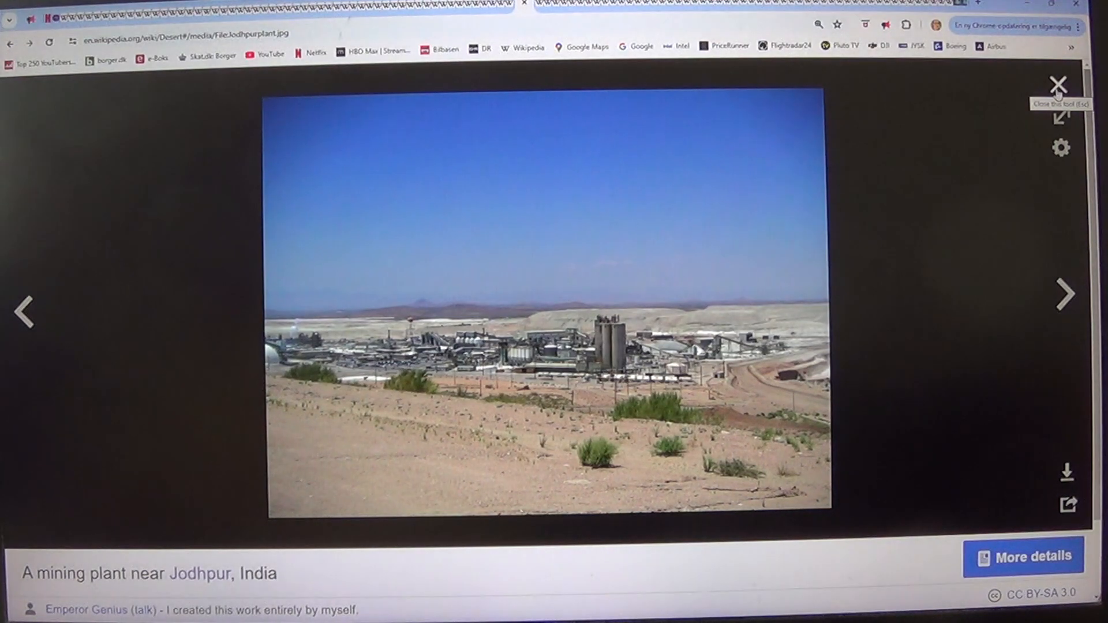
{"action": "left_click", "coordinate": [1059, 83]}
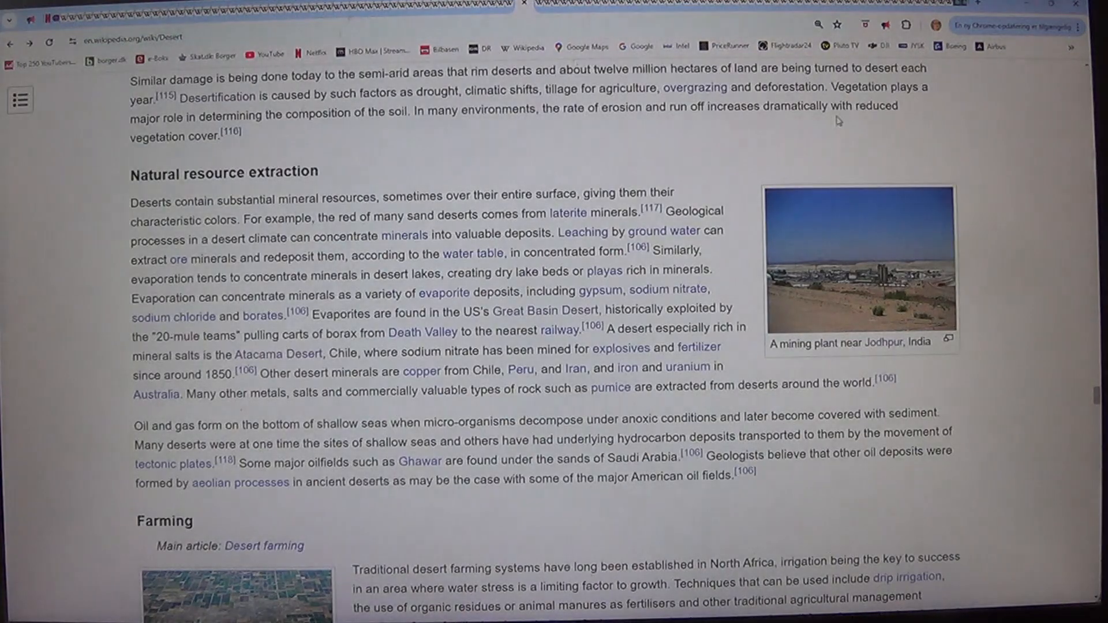
{"action": "mouse_move", "coordinate": [74, 218]}
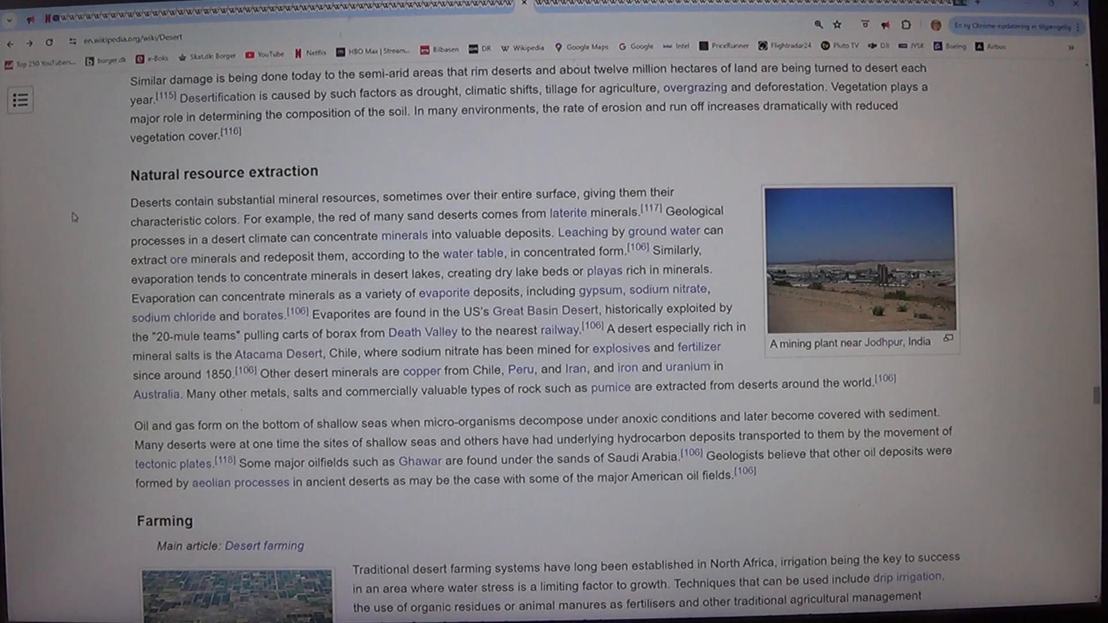
{"action": "mouse_move", "coordinate": [1087, 356]}
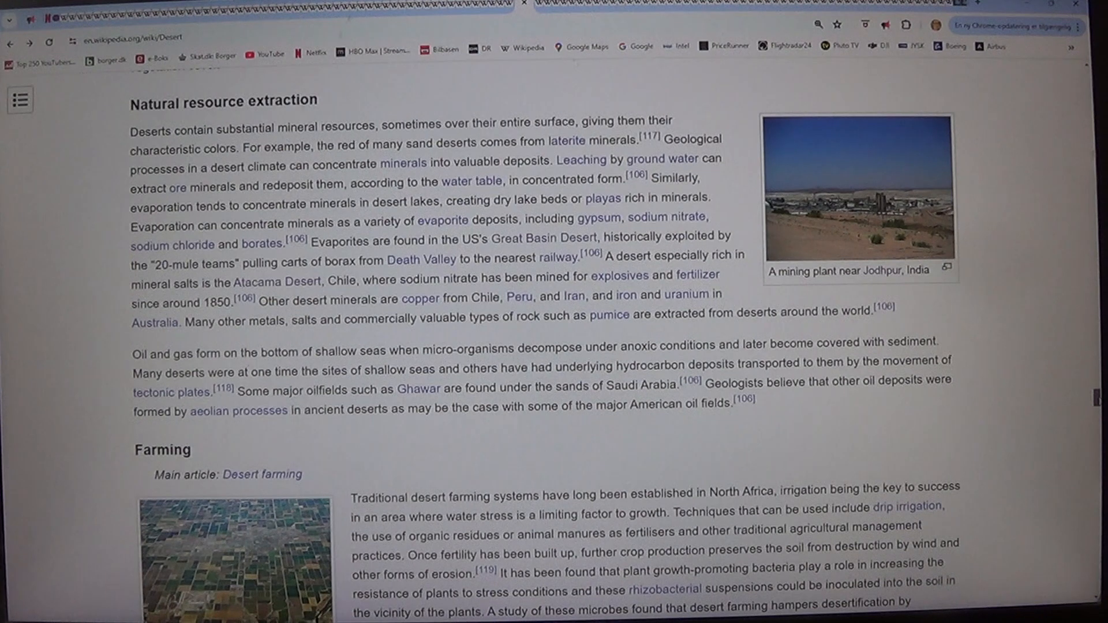
{"action": "mouse_move", "coordinate": [76, 260]}
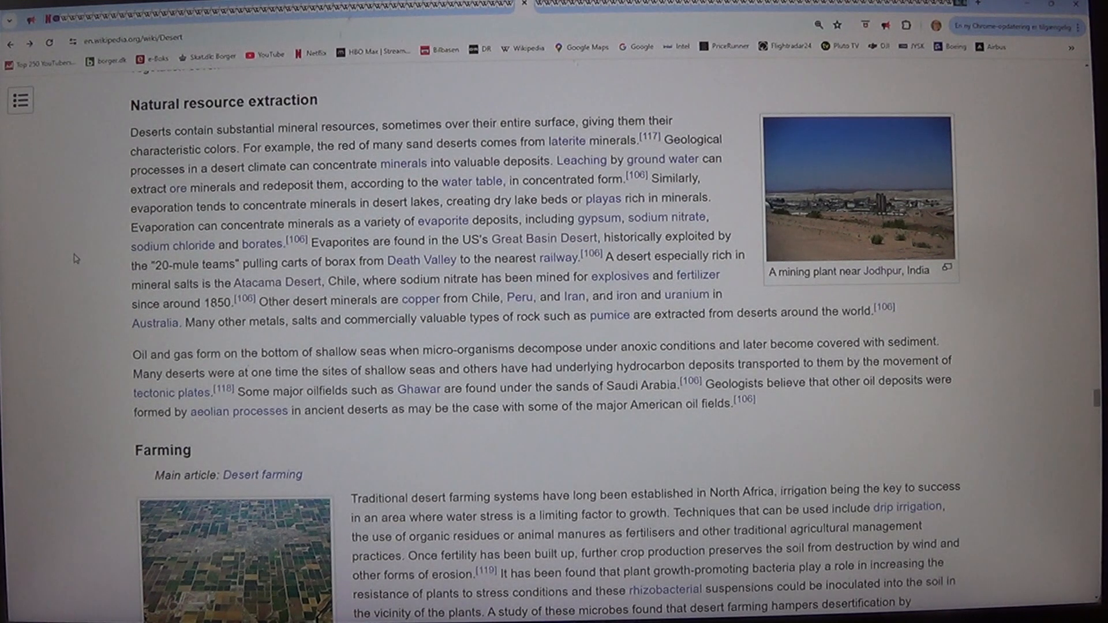
- Scroll through the Farming section toward the Imperial Valley fields photo
{"action": "scroll", "scroll_direction": "down", "scroll_amount": 3}
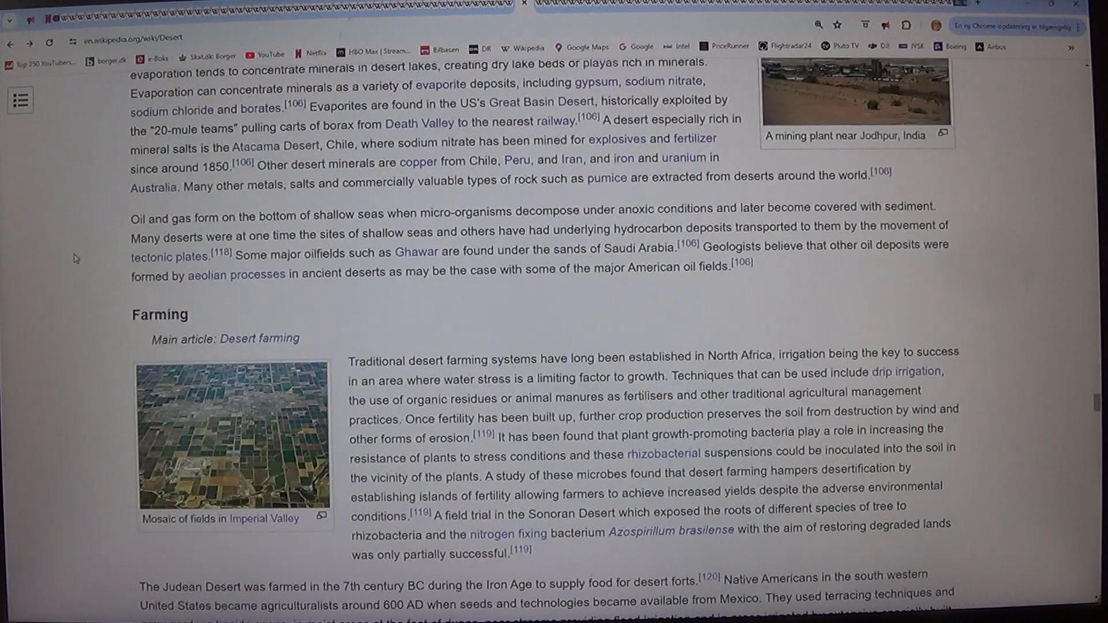
{"action": "mouse_move", "coordinate": [260, 338]}
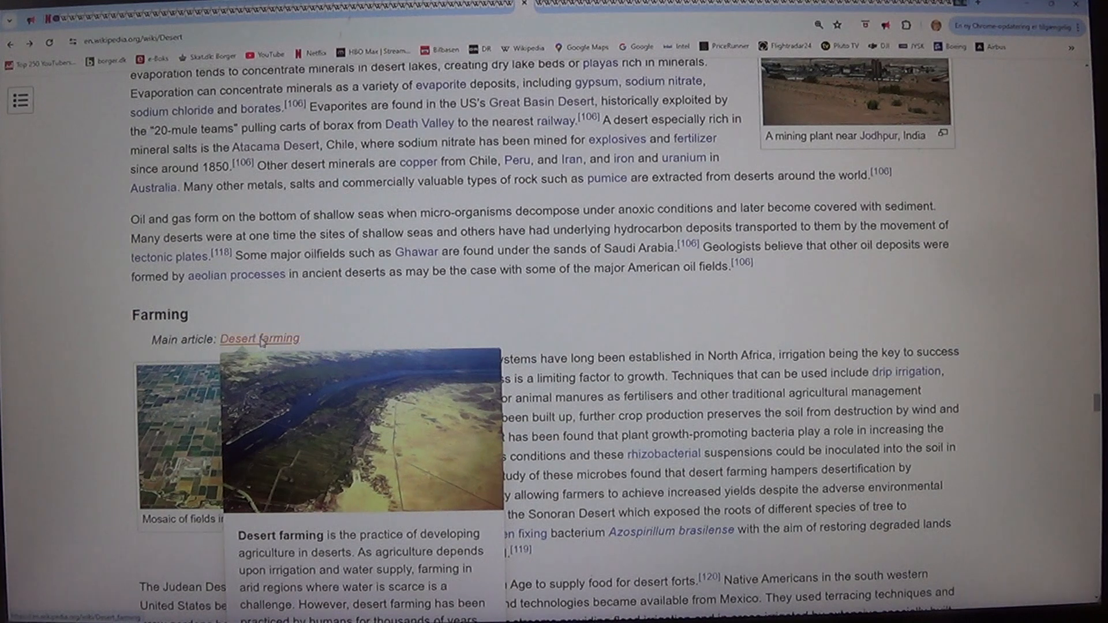
{"action": "mouse_move", "coordinate": [297, 354]}
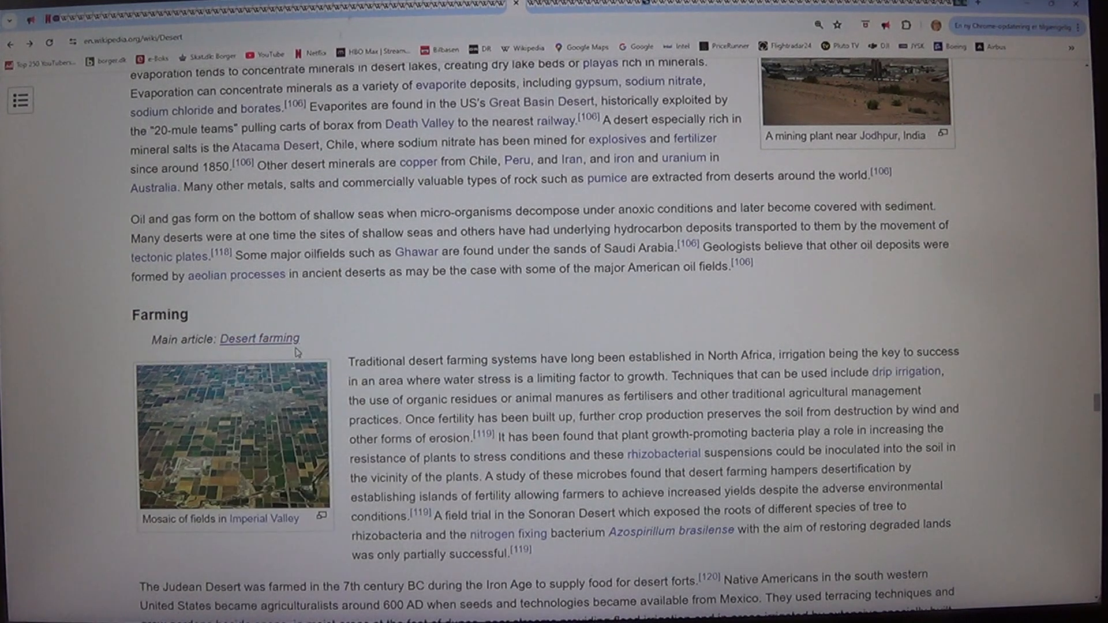
{"action": "mouse_move", "coordinate": [20, 275]}
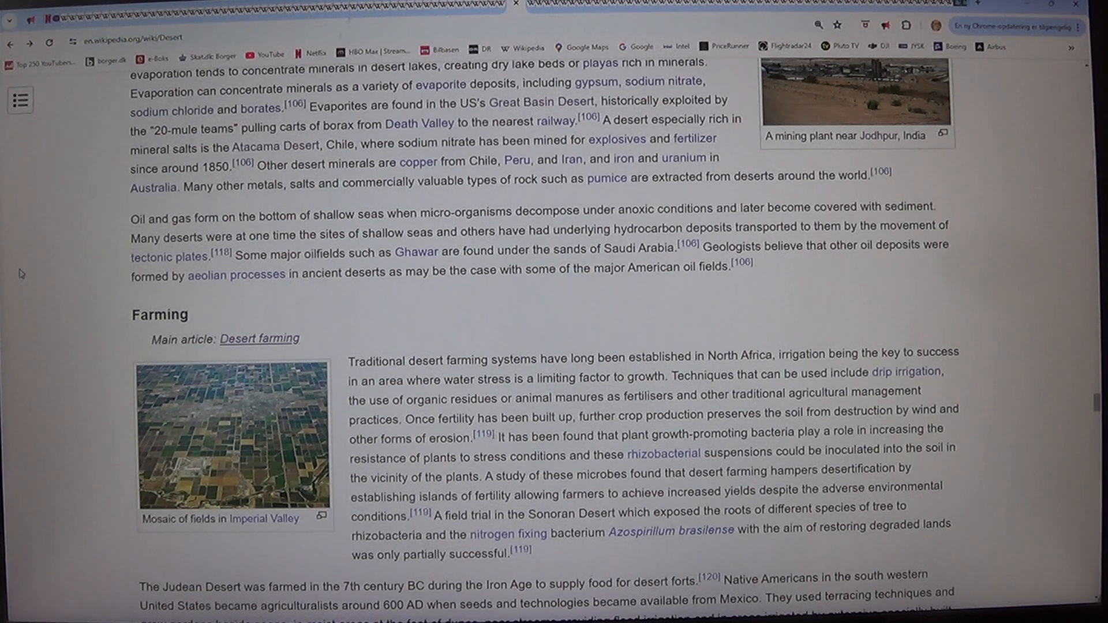
{"action": "scroll", "scroll_direction": "down", "scroll_amount": 3}
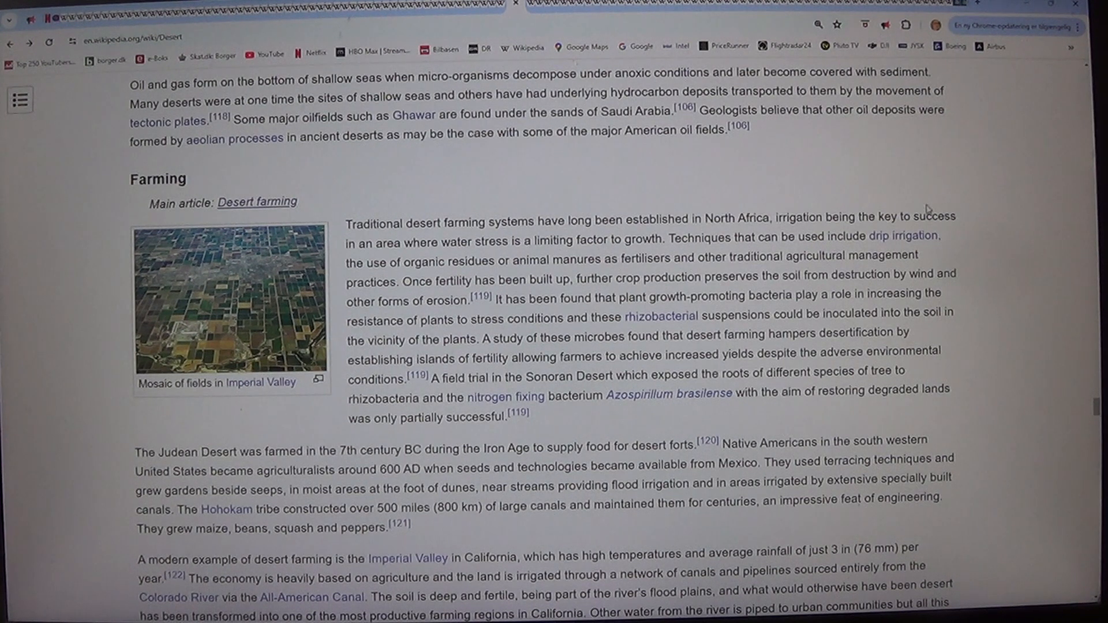
{"action": "mouse_move", "coordinate": [1062, 276]}
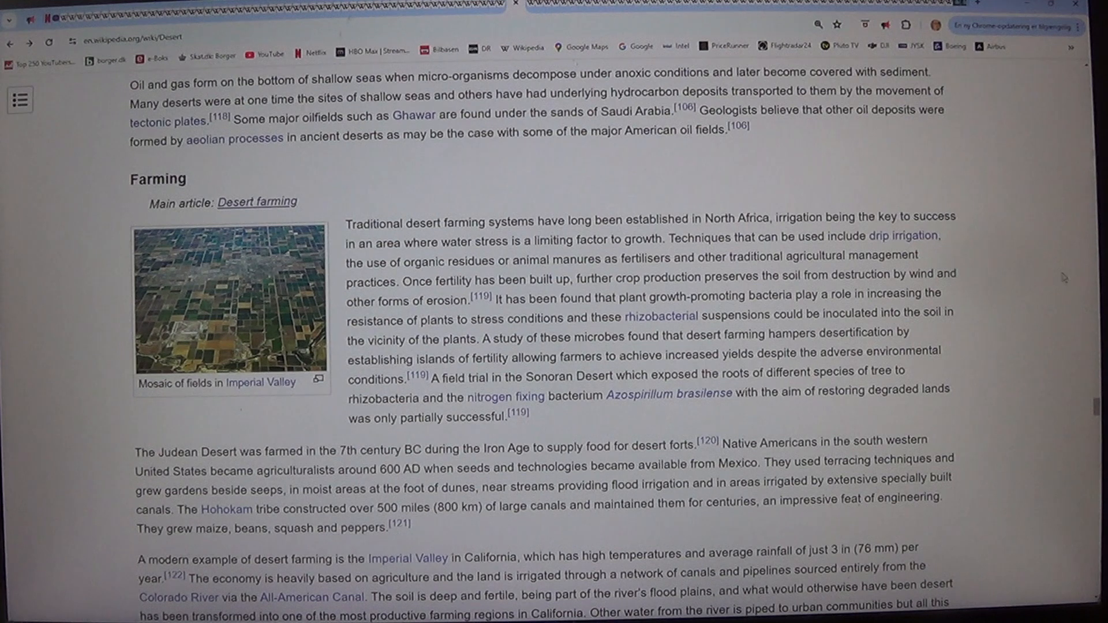
{"action": "scroll", "scroll_direction": "down", "scroll_amount": 3}
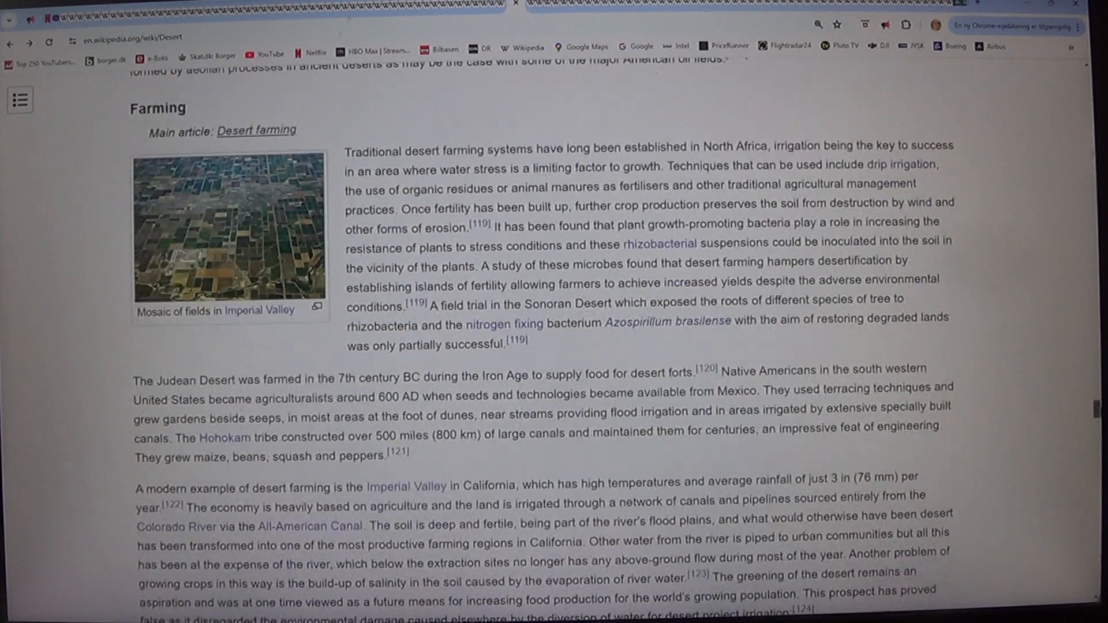
{"action": "scroll", "scroll_direction": "down", "scroll_amount": 3}
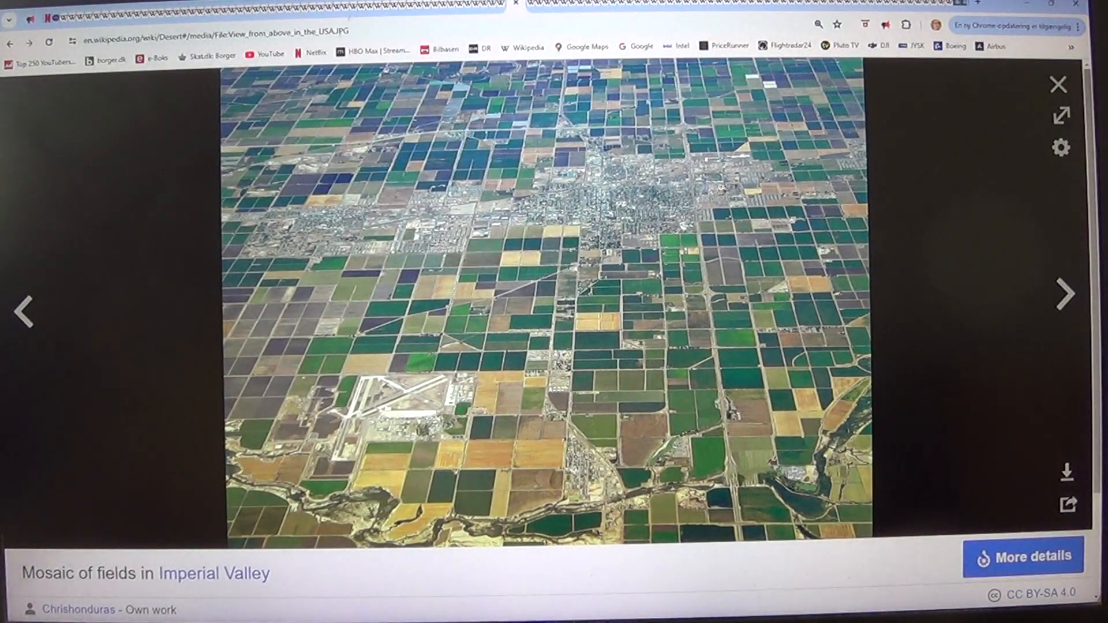
{"action": "left_click", "coordinate": [1059, 84]}
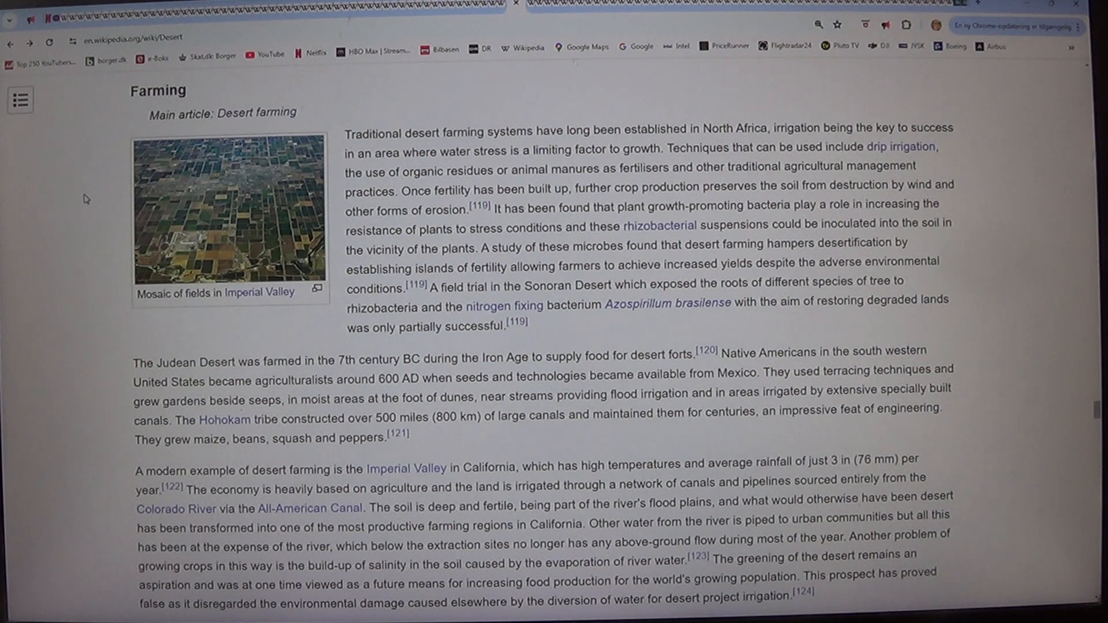
- Scroll past the end of Farming to the Solar energy capture heading and Desertec map
{"action": "scroll", "scroll_direction": "down", "scroll_amount": 3}
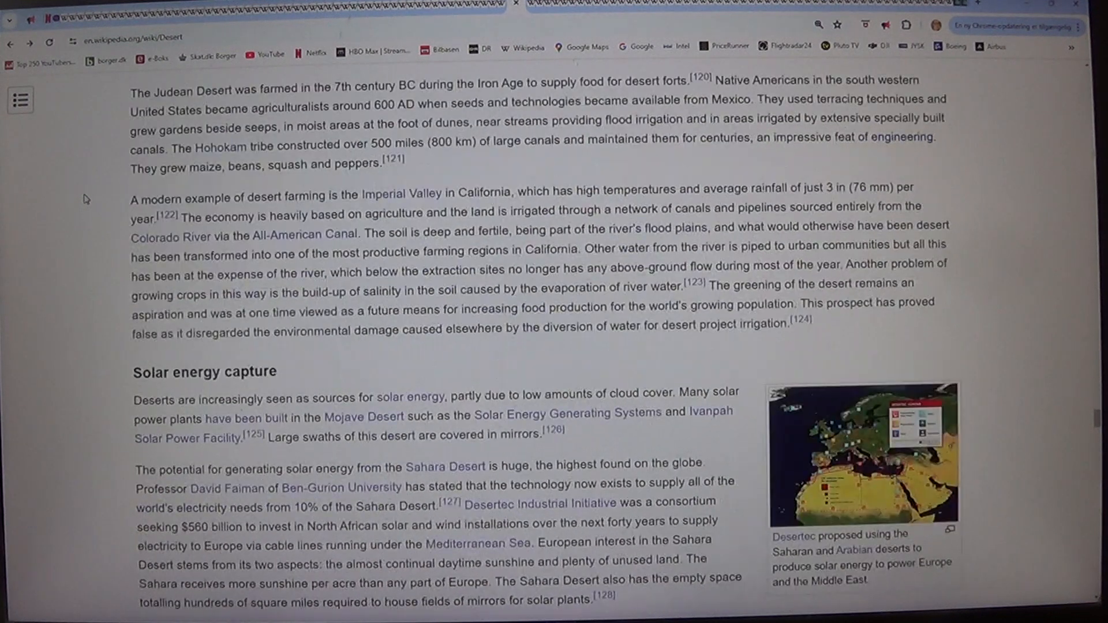
{"action": "scroll", "scroll_direction": "up", "scroll_amount": 3}
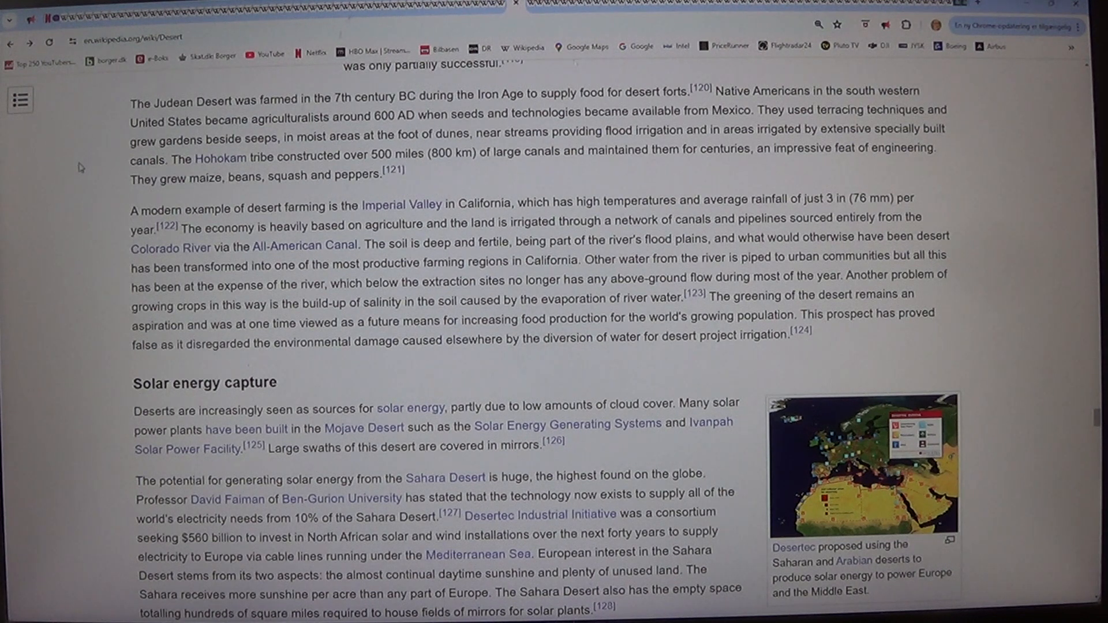
- Scroll so Solar energy capture sits at the top with Warfare beginning below
{"action": "scroll", "scroll_direction": "down", "scroll_amount": 3}
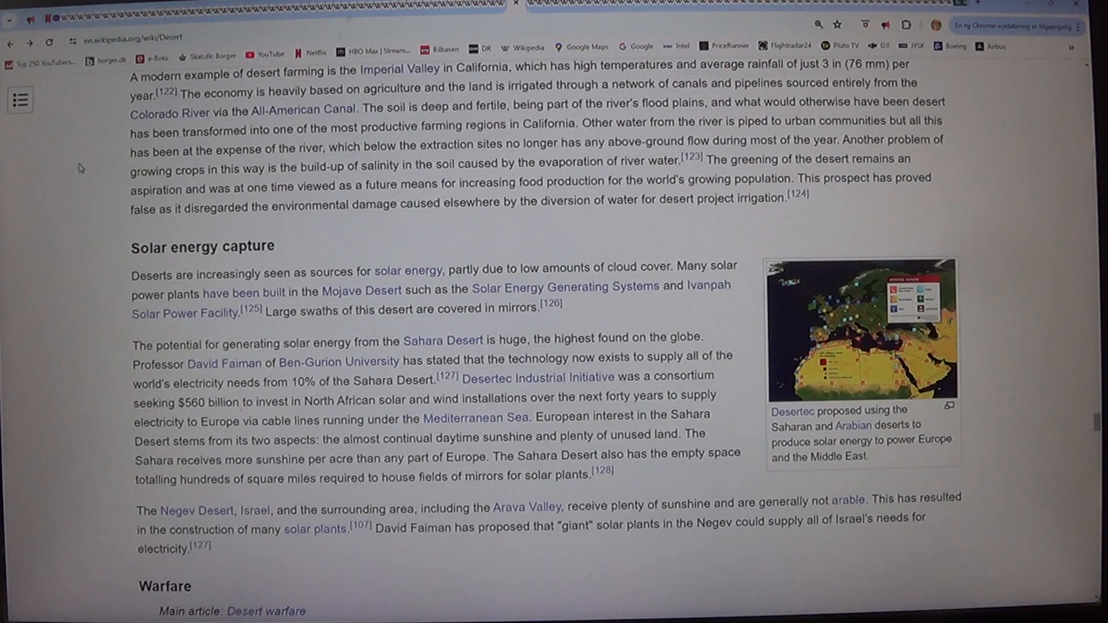
{"action": "mouse_move", "coordinate": [79, 164]}
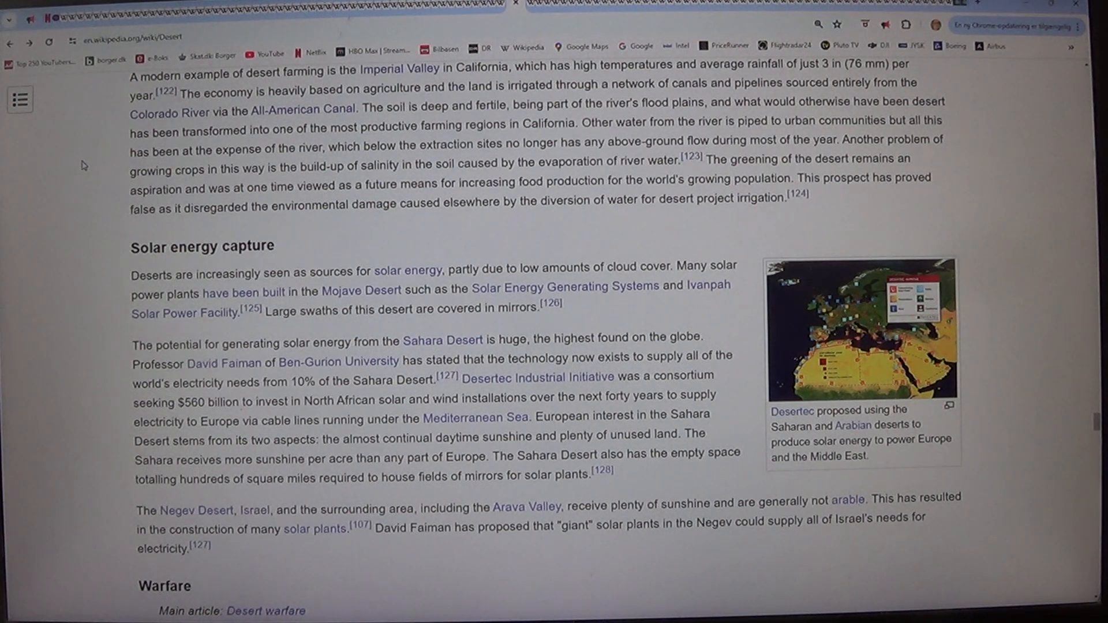
{"action": "mouse_move", "coordinate": [107, 179]}
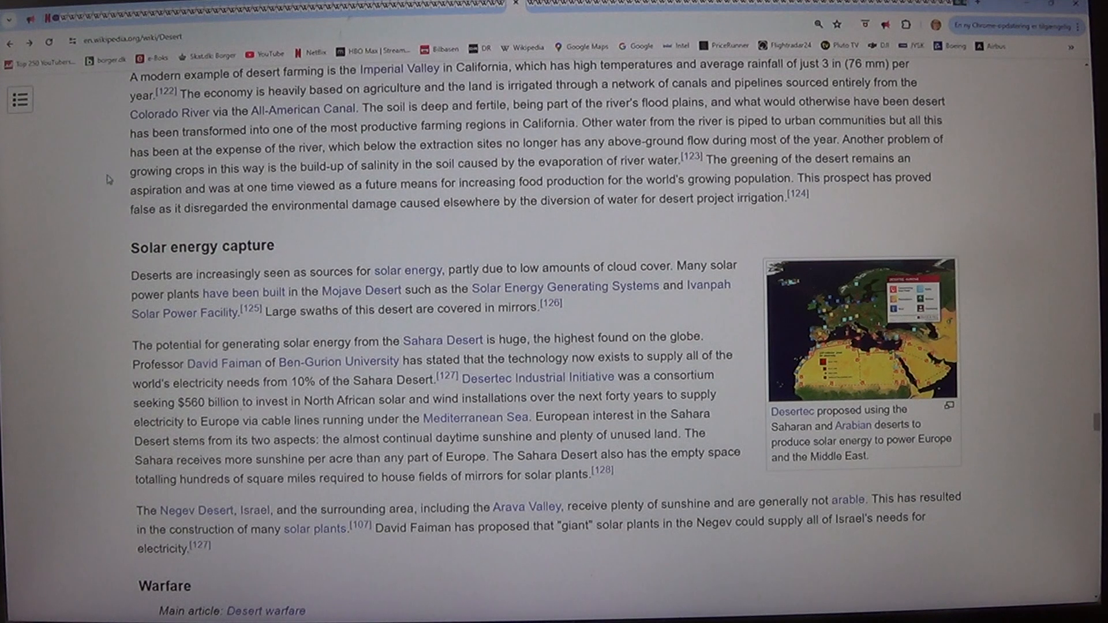
{"action": "mouse_move", "coordinate": [96, 181]}
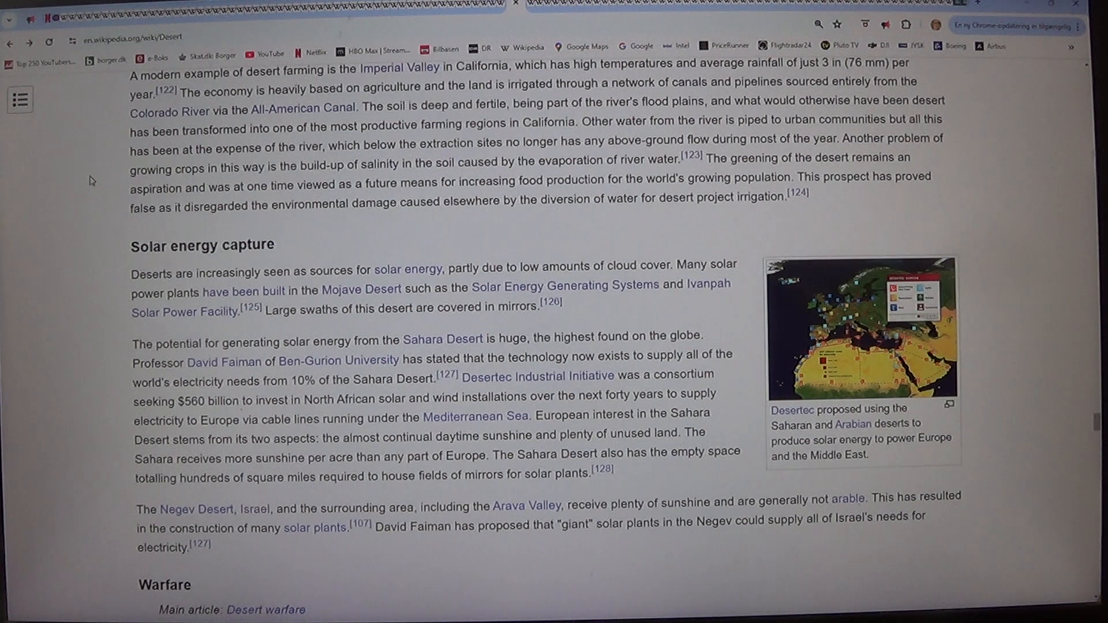
{"action": "scroll", "scroll_direction": "down", "scroll_amount": 3}
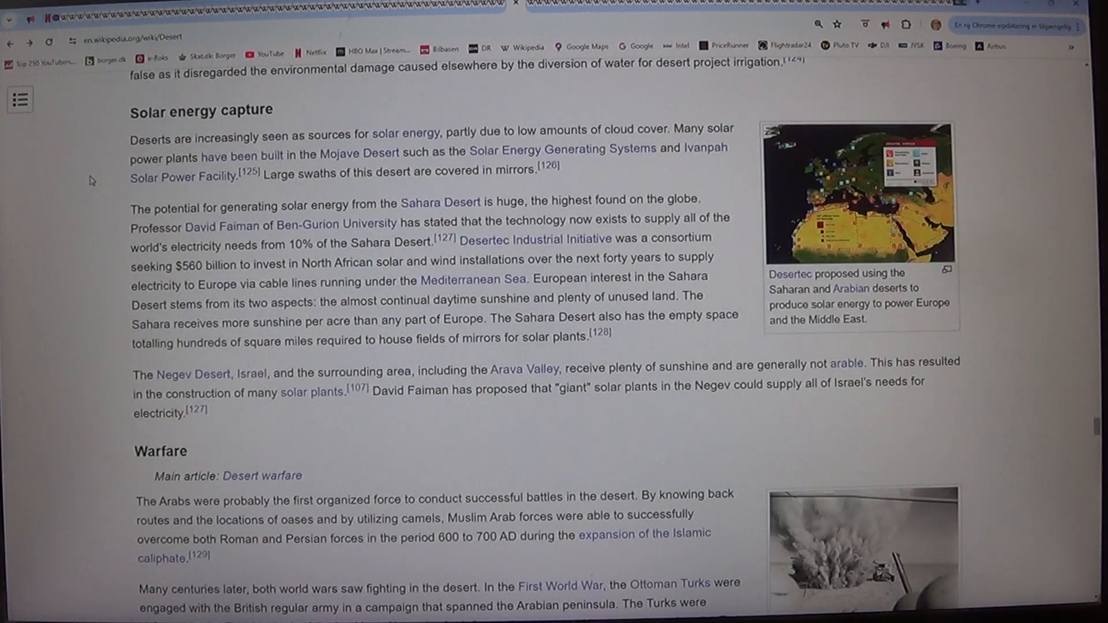
{"action": "mouse_move", "coordinate": [166, 183]}
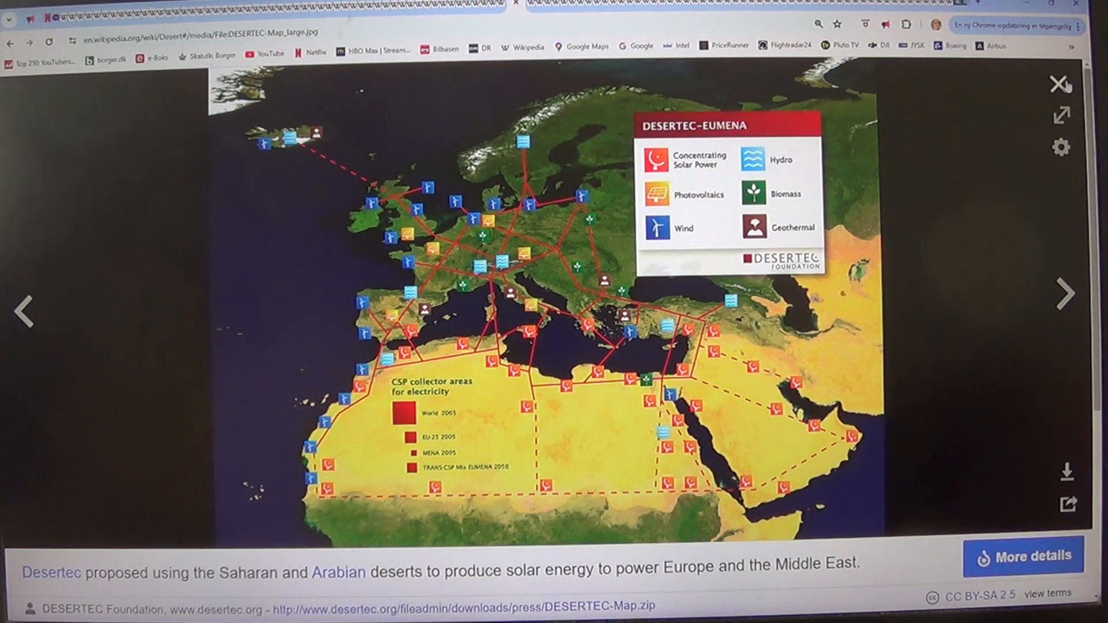
- Close the enlarged Desertec map and return to the Warfare section
{"action": "left_click", "coordinate": [1064, 83]}
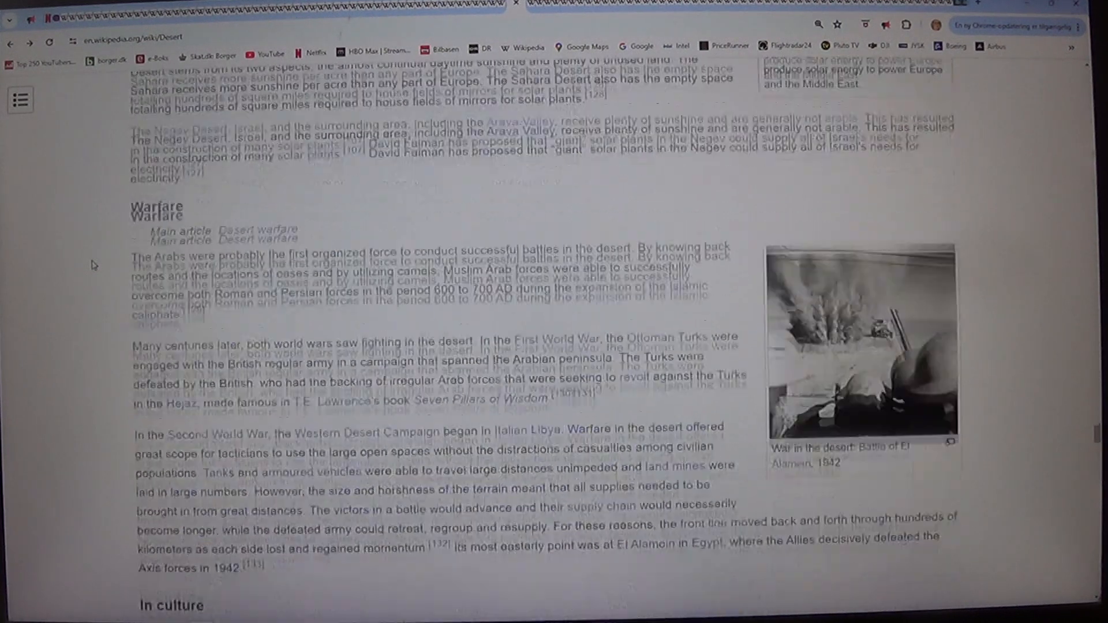
{"action": "scroll", "scroll_direction": "down", "scroll_amount": 3}
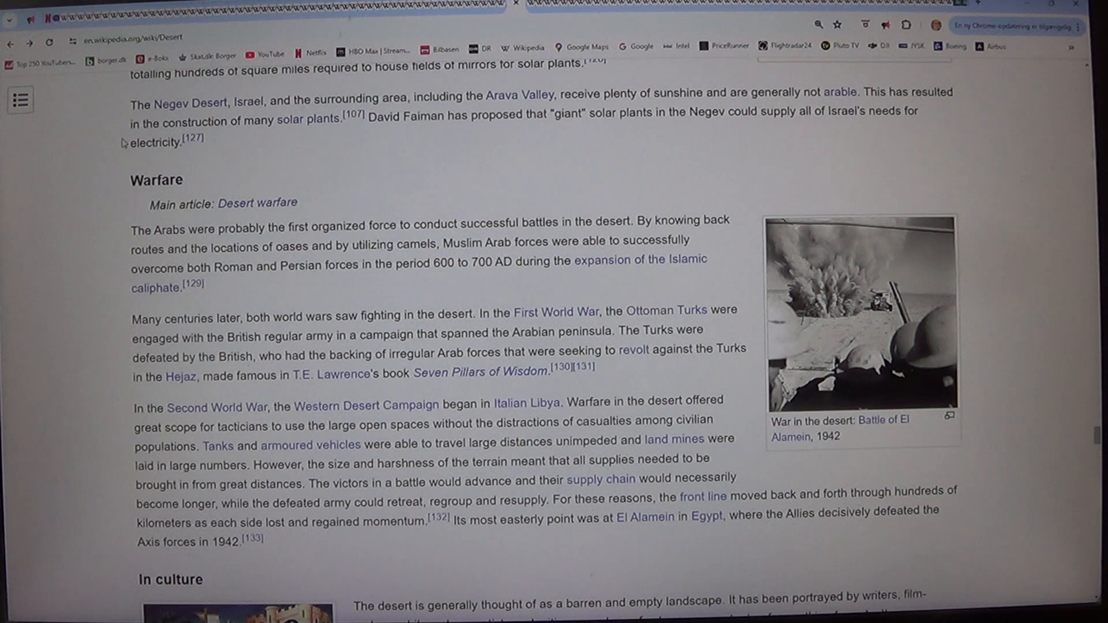
{"action": "mouse_move", "coordinate": [237, 146]}
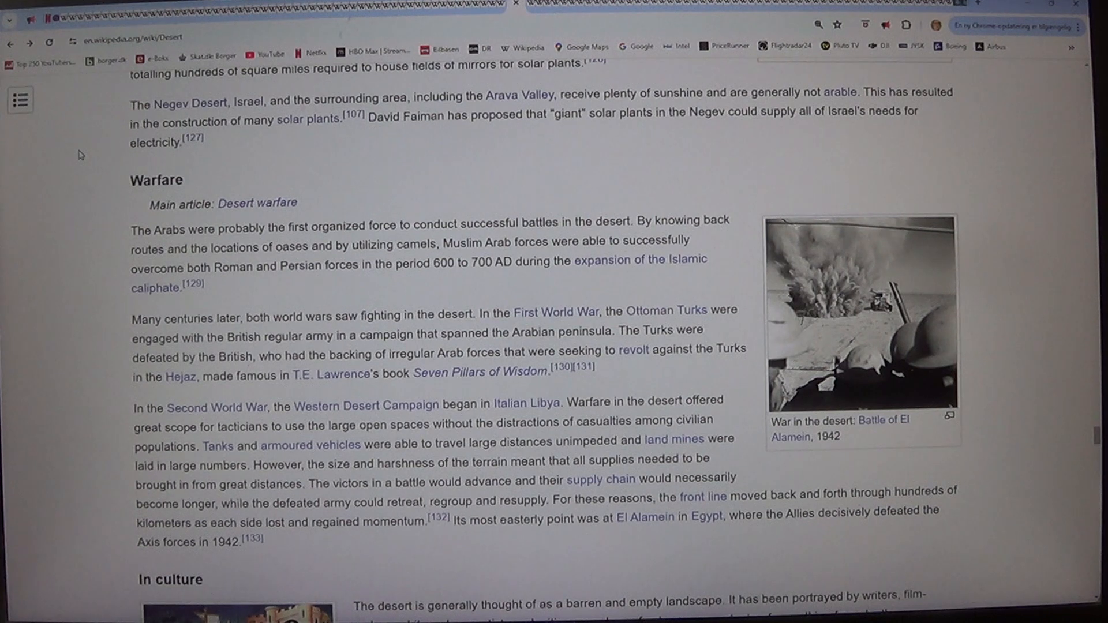
{"action": "left_click", "coordinate": [861, 314]}
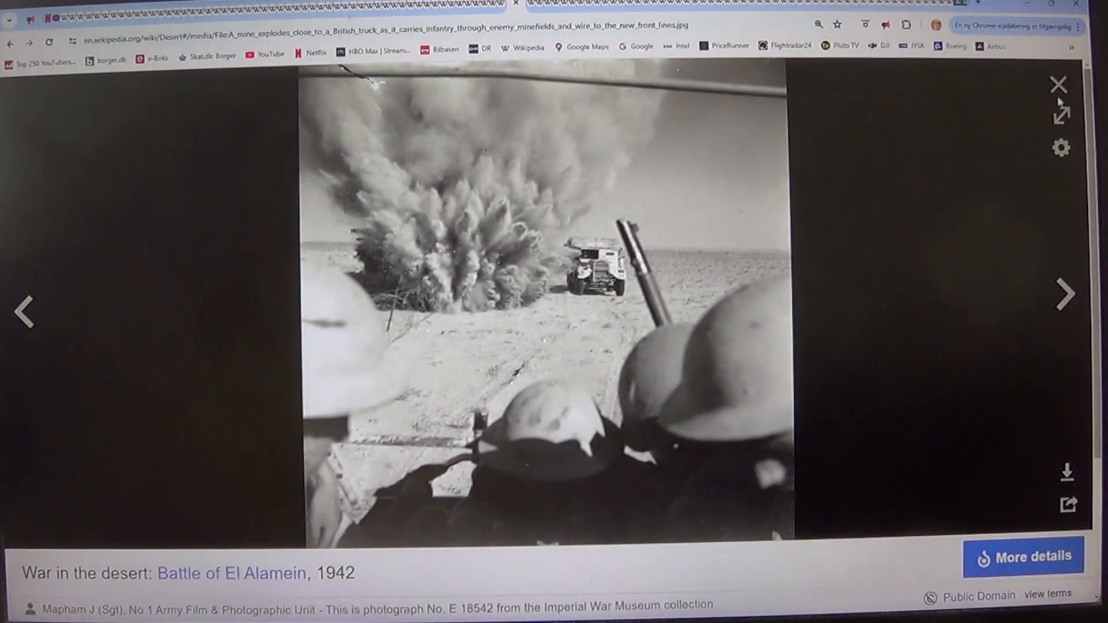
{"action": "left_click", "coordinate": [1060, 83]}
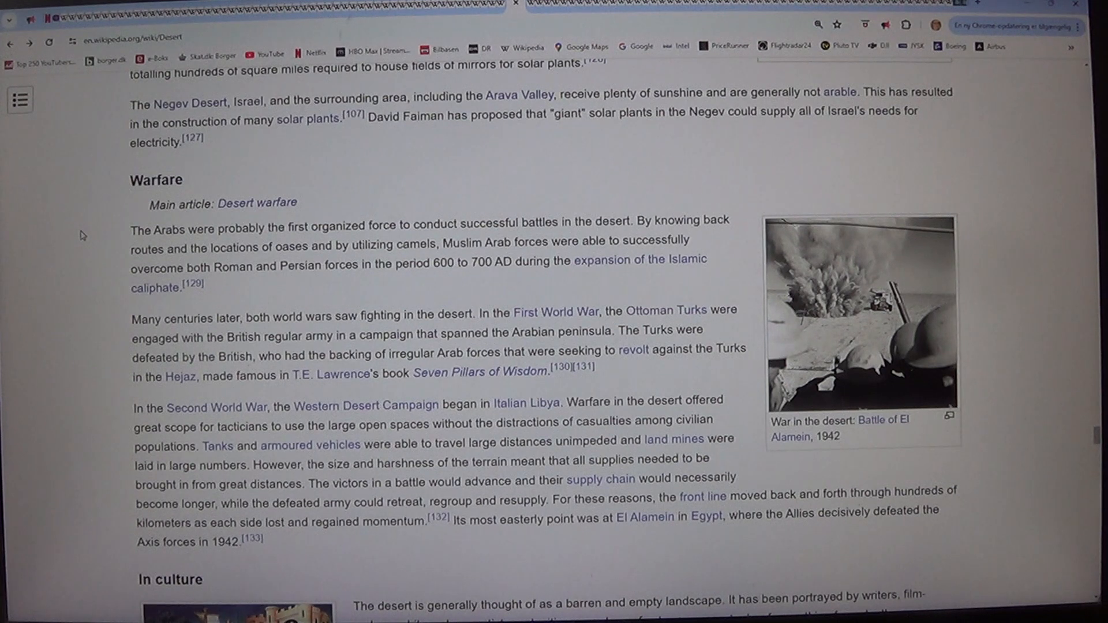
{"action": "mouse_move", "coordinate": [584, 273]}
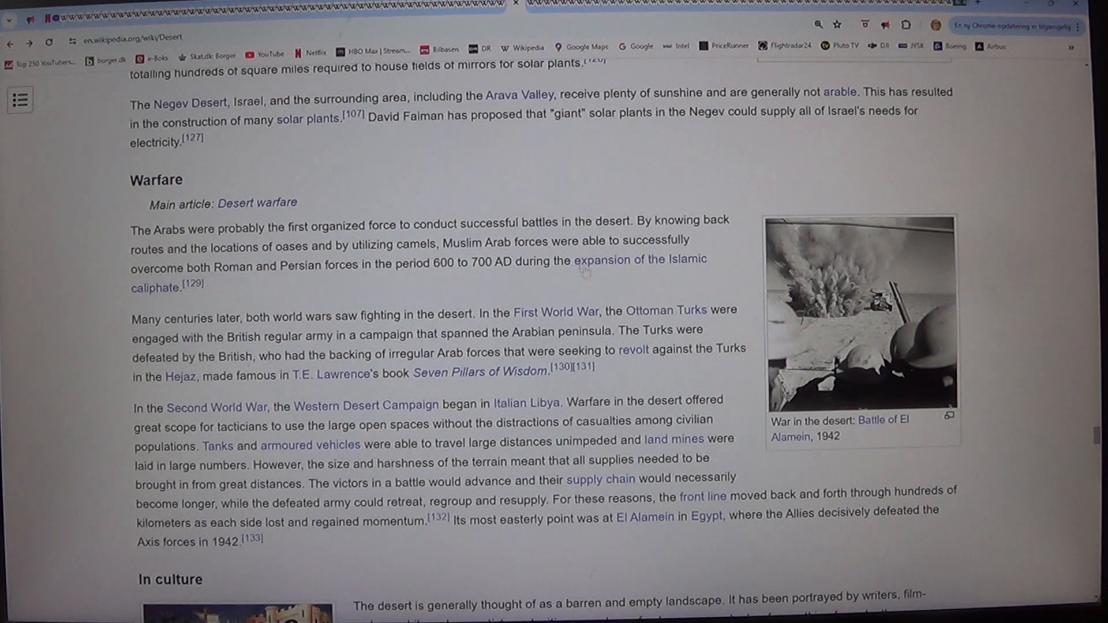
{"action": "mouse_move", "coordinate": [636, 259]}
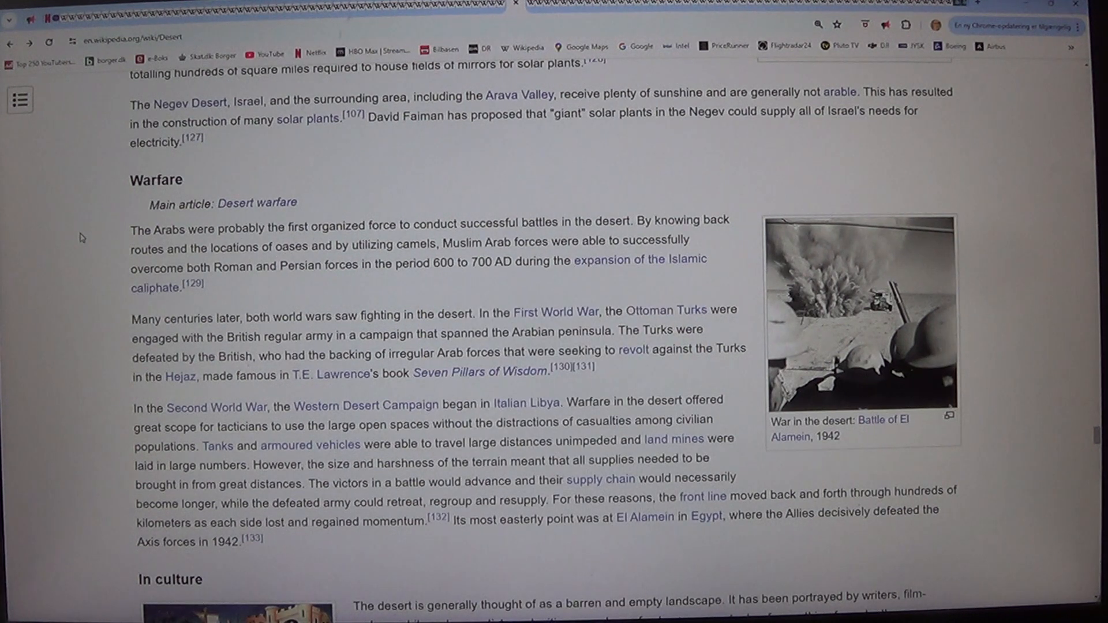
- Scroll down to the In culture heading at the end of Warfare
{"action": "scroll", "scroll_direction": "down", "scroll_amount": 3}
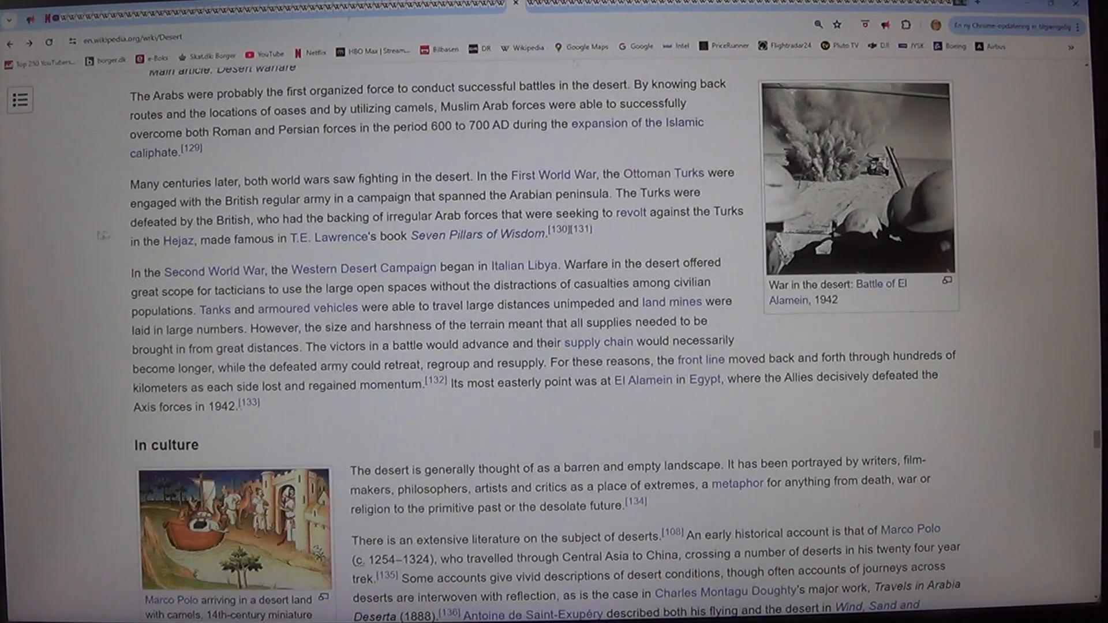
{"action": "mouse_move", "coordinate": [638, 123]}
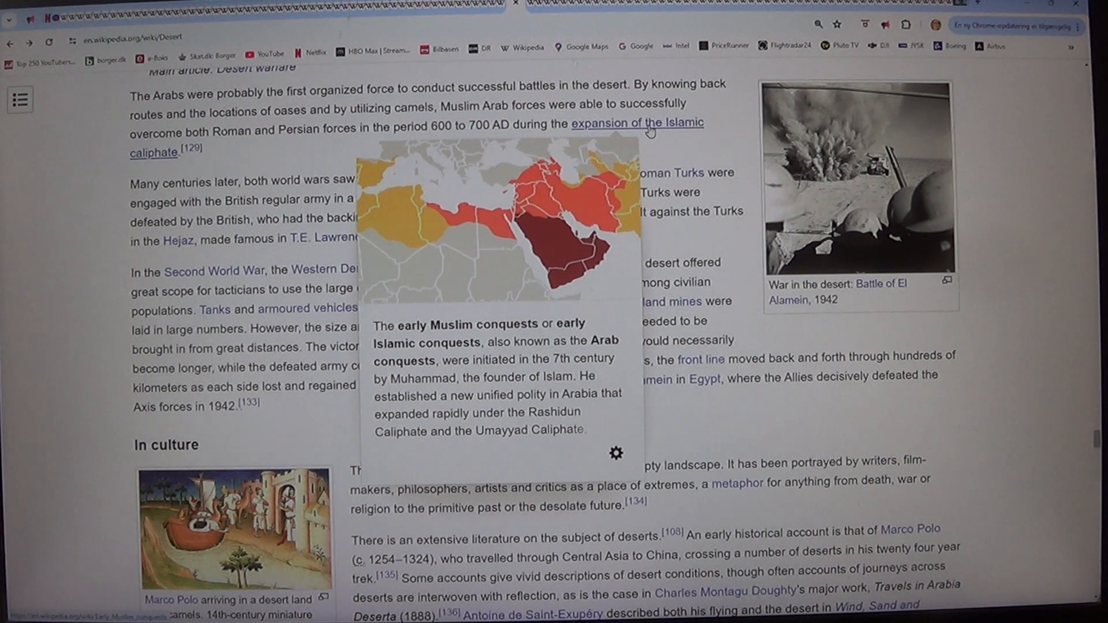
{"action": "mouse_move", "coordinate": [52, 154]}
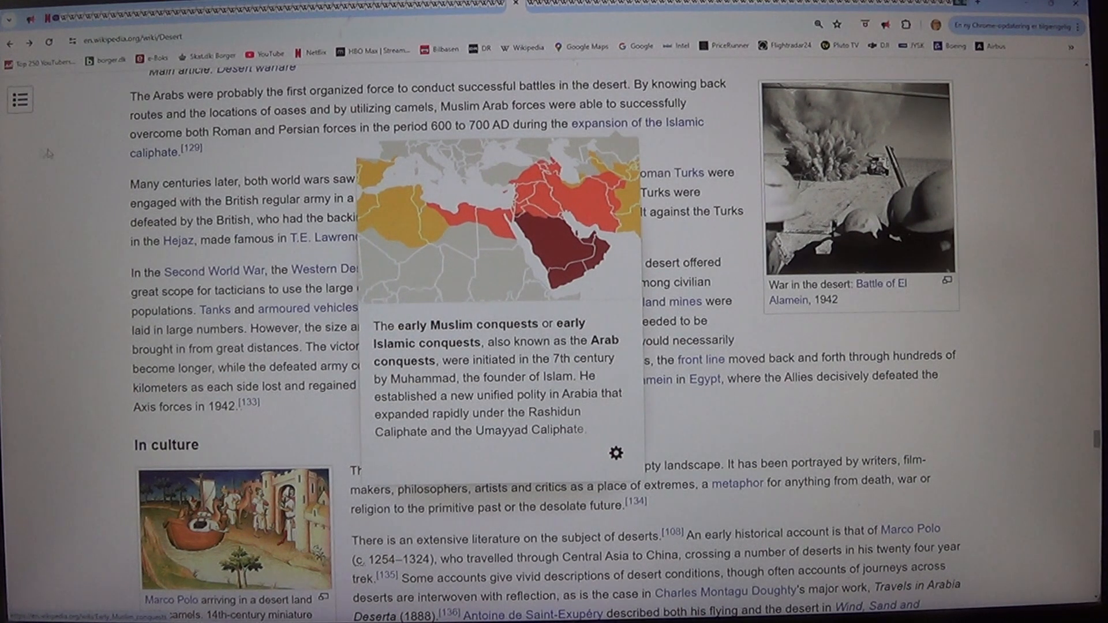
{"action": "right_click", "coordinate": [636, 124]}
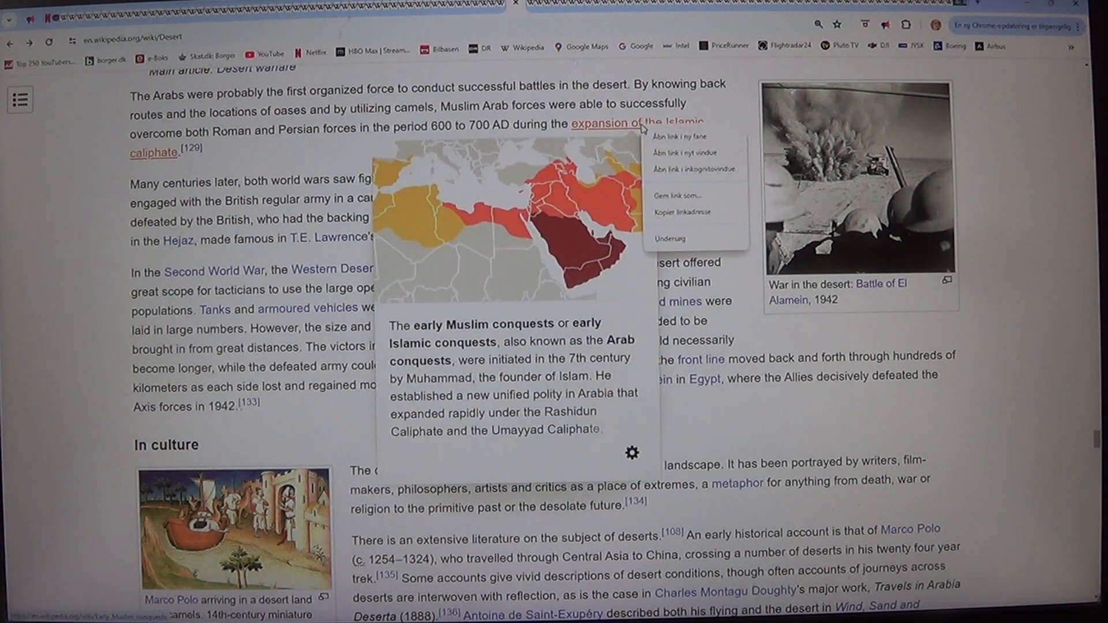
{"action": "left_click", "coordinate": [39, 130]}
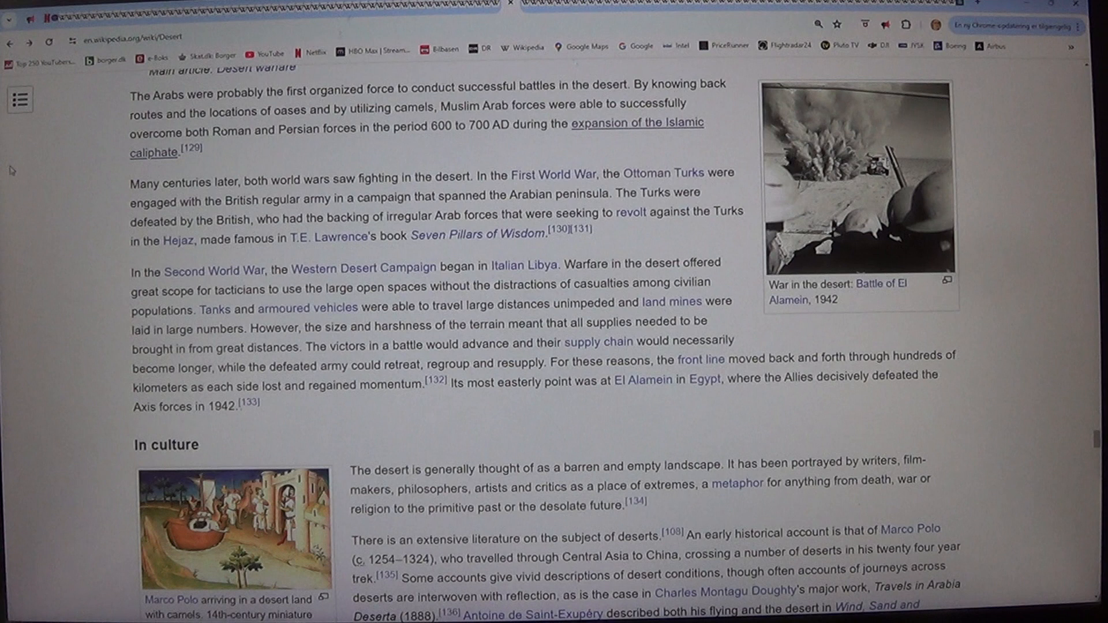
{"action": "mouse_move", "coordinate": [73, 266]}
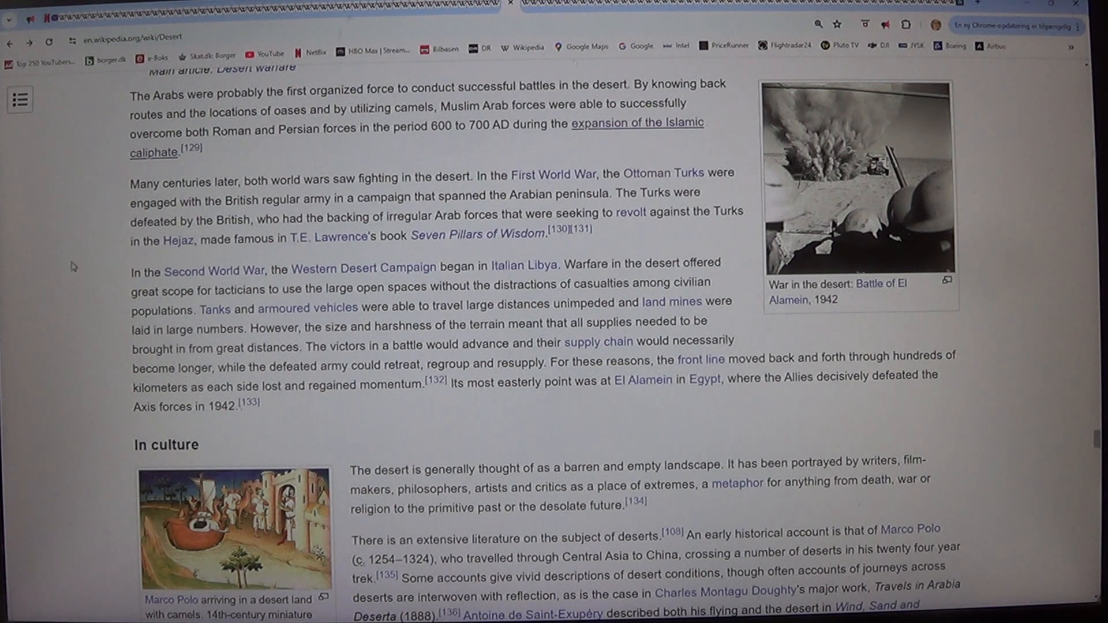
{"action": "mouse_move", "coordinate": [77, 240]}
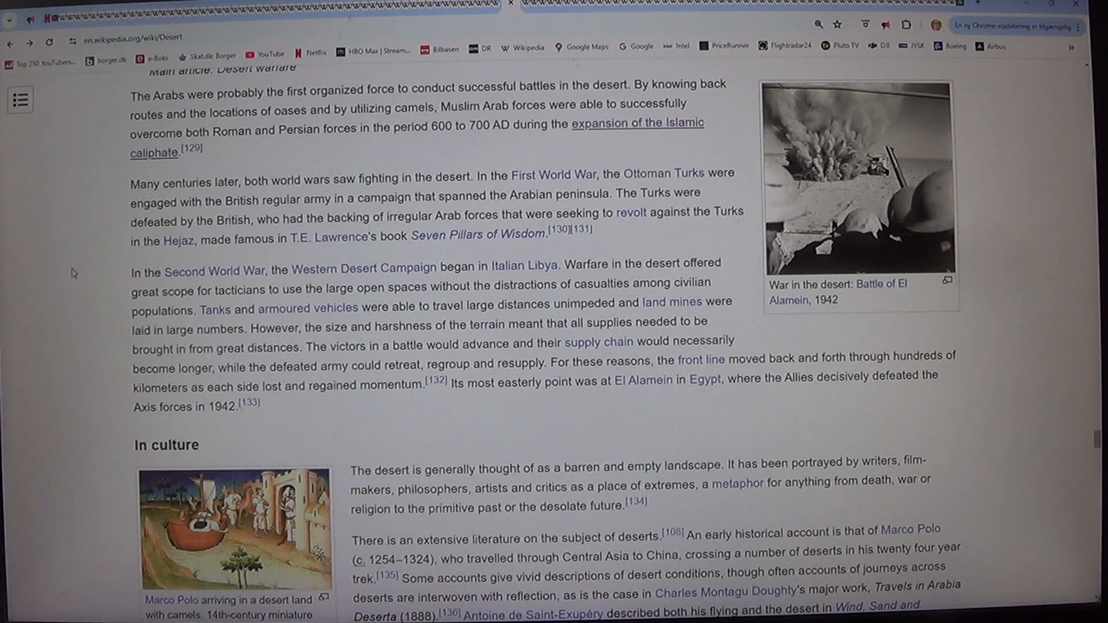
{"action": "scroll", "scroll_direction": "down", "scroll_amount": 3}
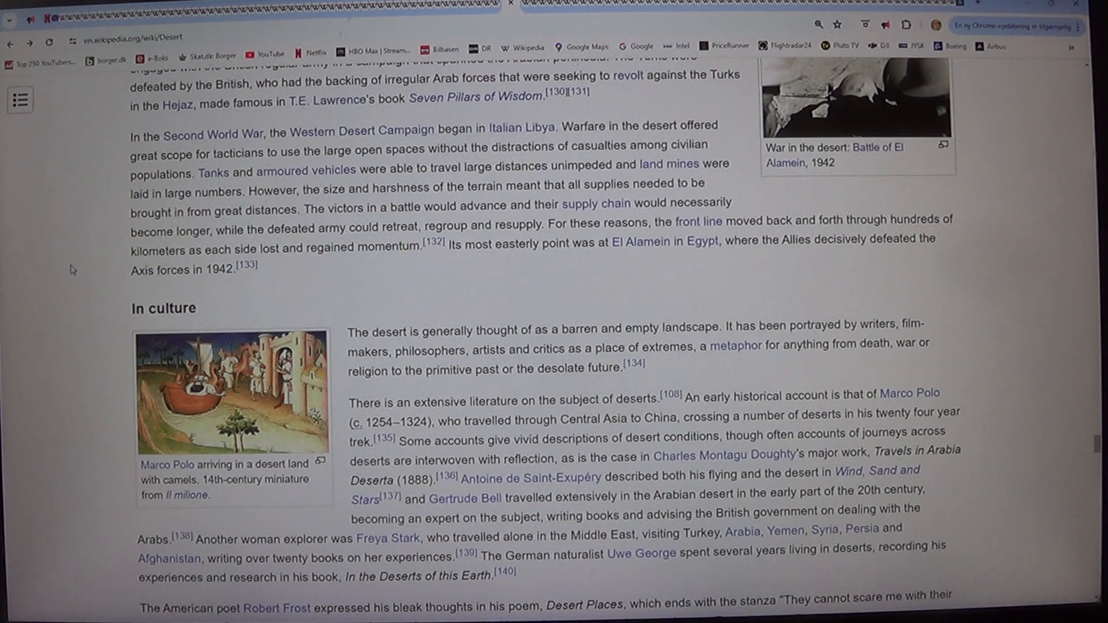
- Scroll past In culture to the Deserts on other planets section with the Martian desert photo
{"action": "scroll", "scroll_direction": "down", "scroll_amount": 3}
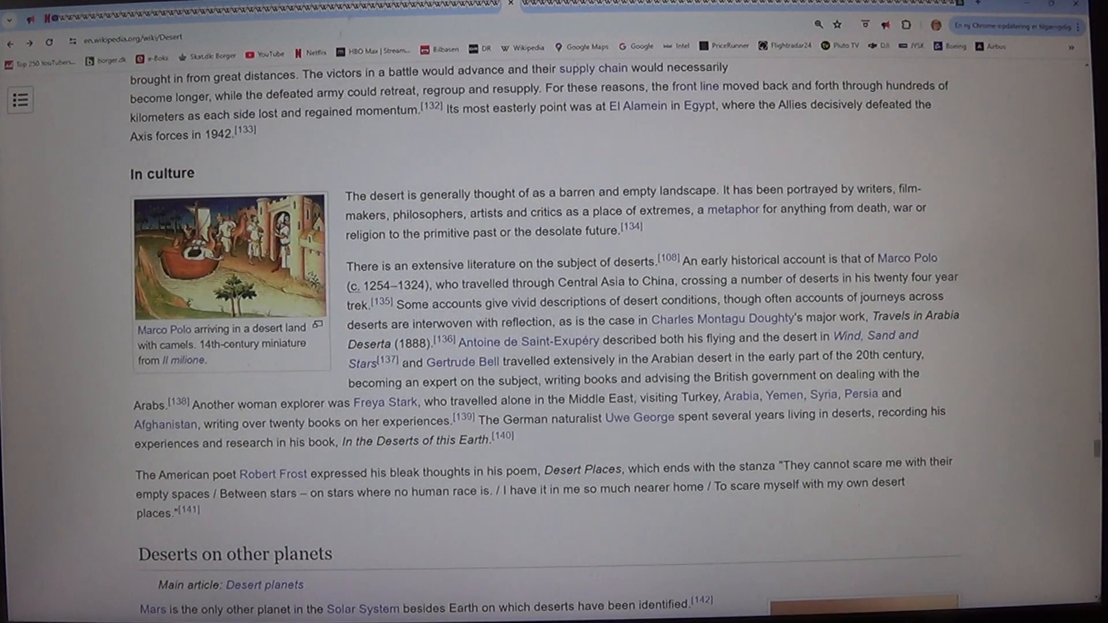
{"action": "scroll", "scroll_direction": "down", "scroll_amount": 3}
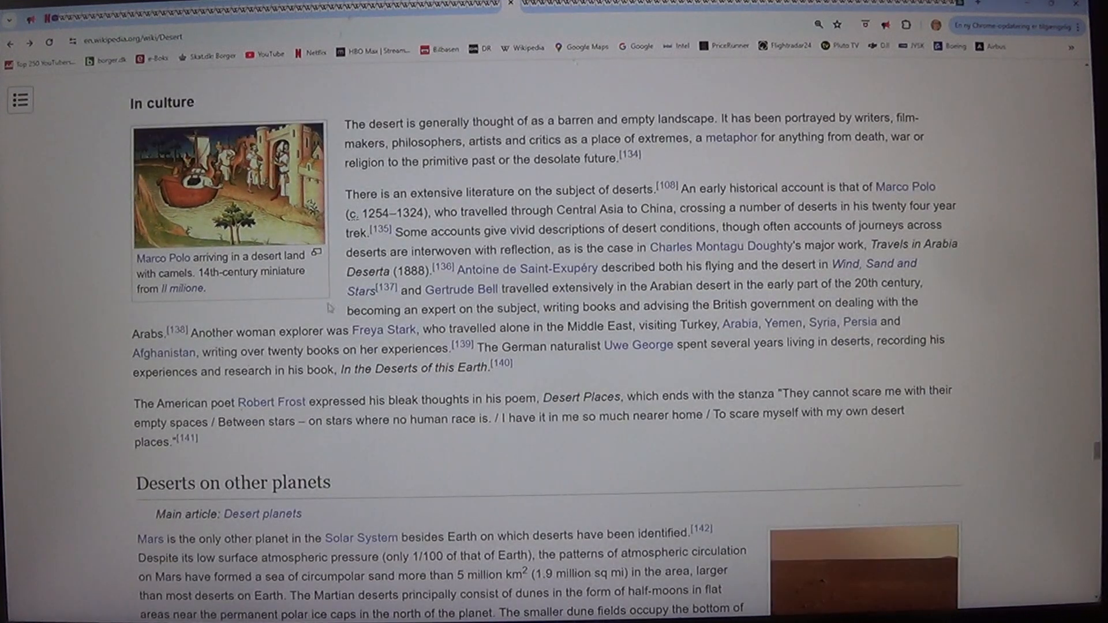
{"action": "mouse_move", "coordinate": [79, 254]}
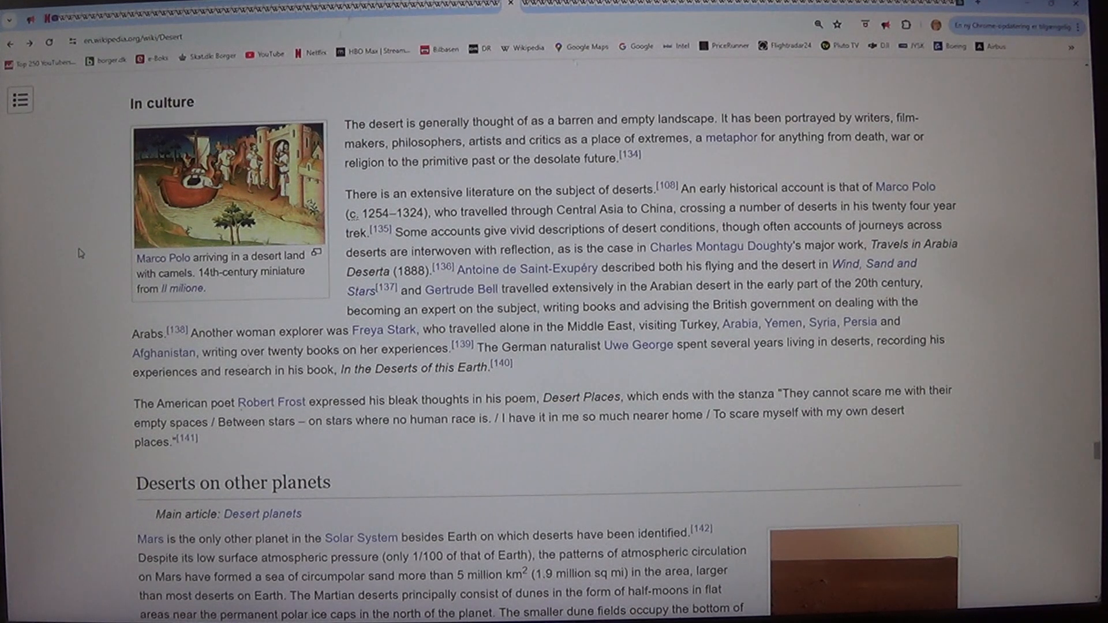
{"action": "mouse_move", "coordinate": [90, 301]}
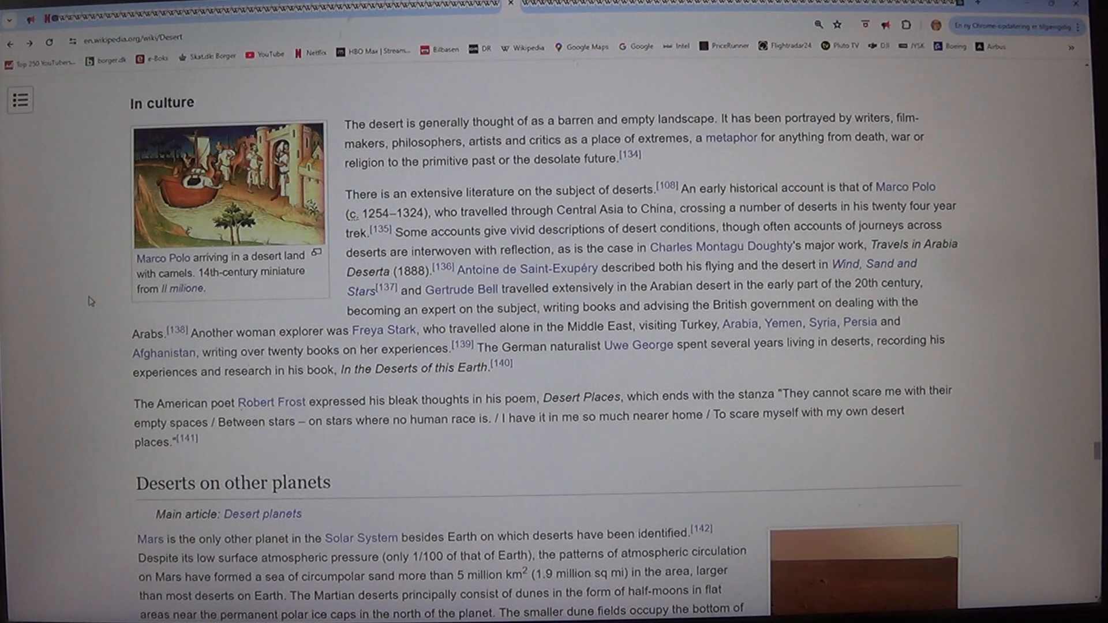
{"action": "mouse_move", "coordinate": [93, 322]}
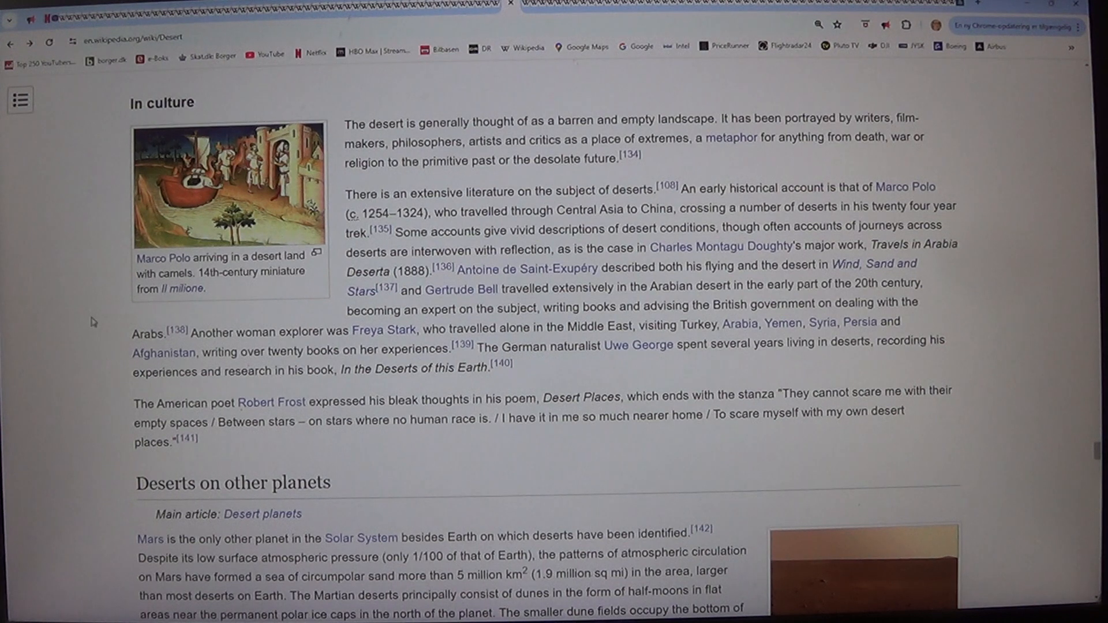
{"action": "mouse_move", "coordinate": [67, 297]}
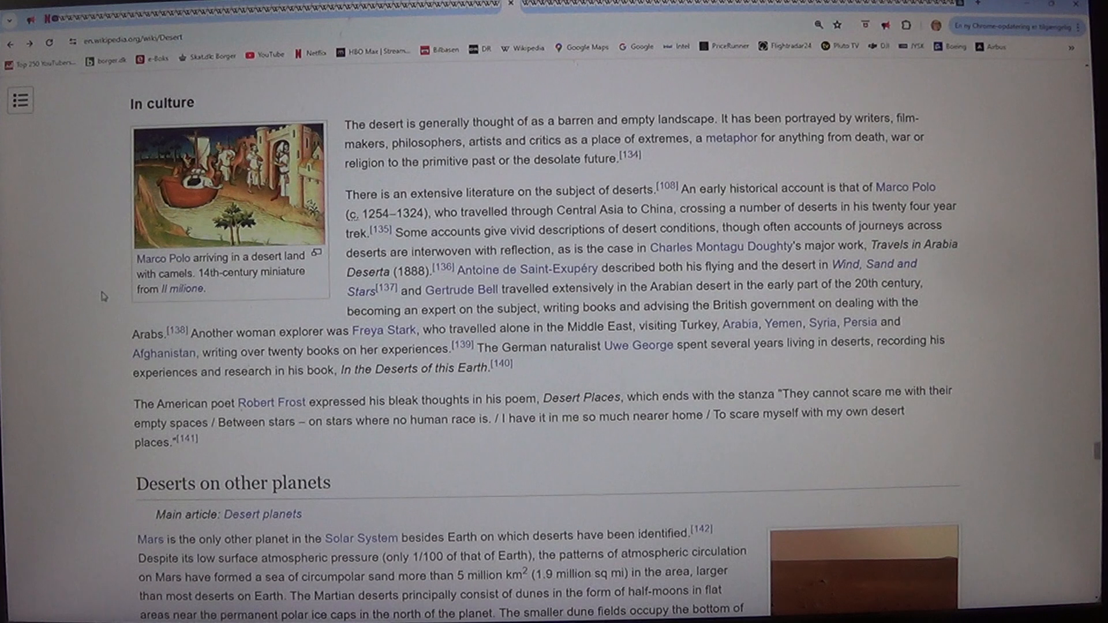
{"action": "scroll", "scroll_direction": "down", "scroll_amount": 3}
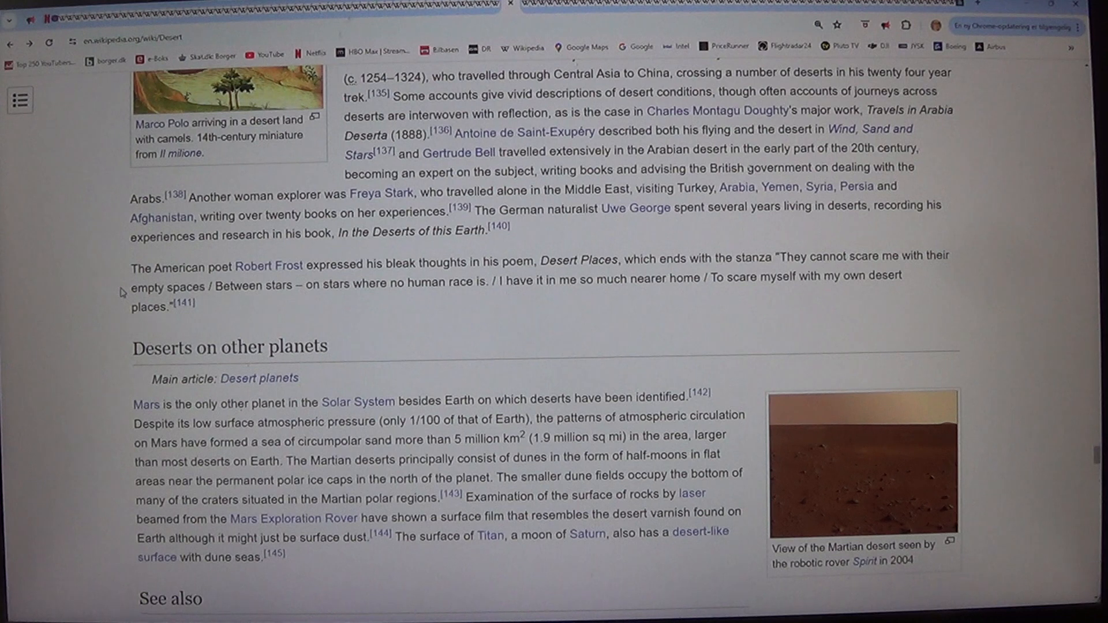
{"action": "scroll", "scroll_direction": "down", "scroll_amount": 3}
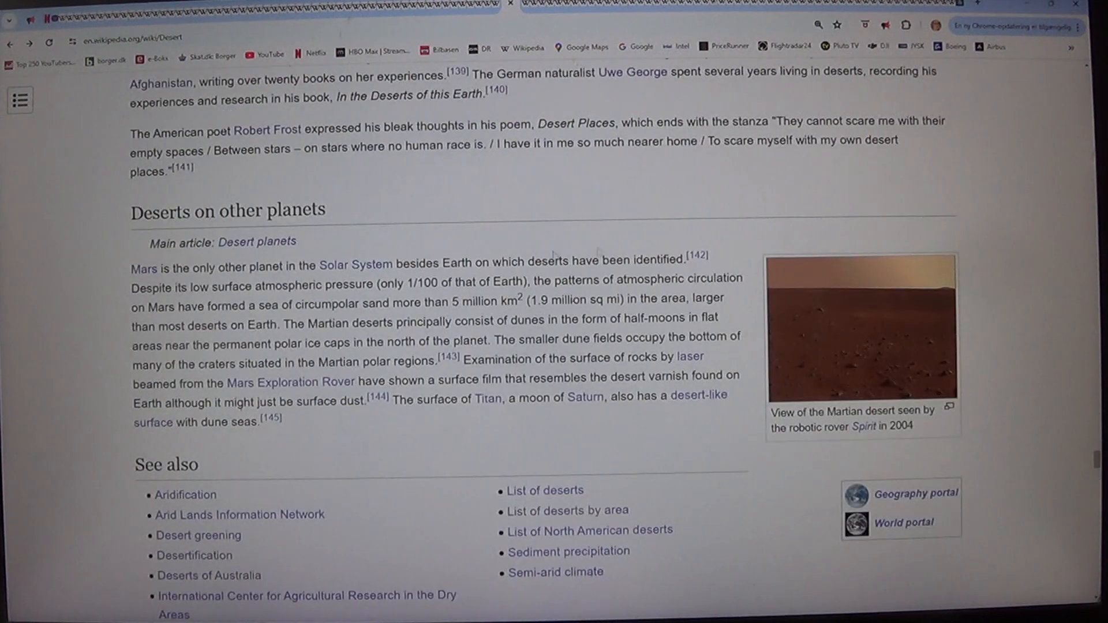
{"action": "left_click", "coordinate": [862, 331]}
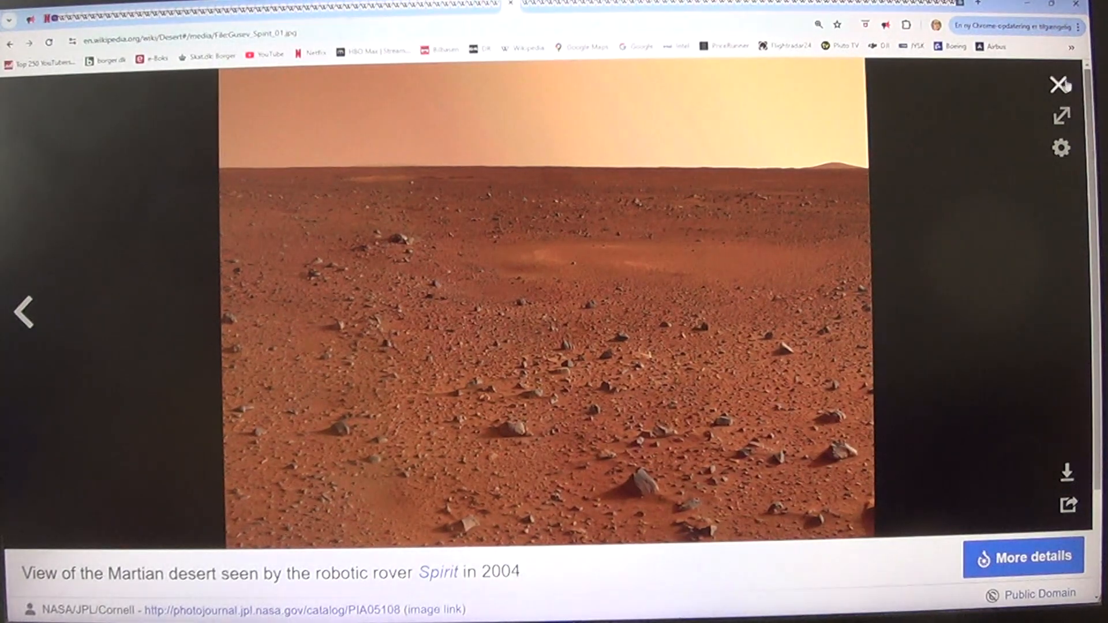
{"action": "left_click", "coordinate": [1062, 84]}
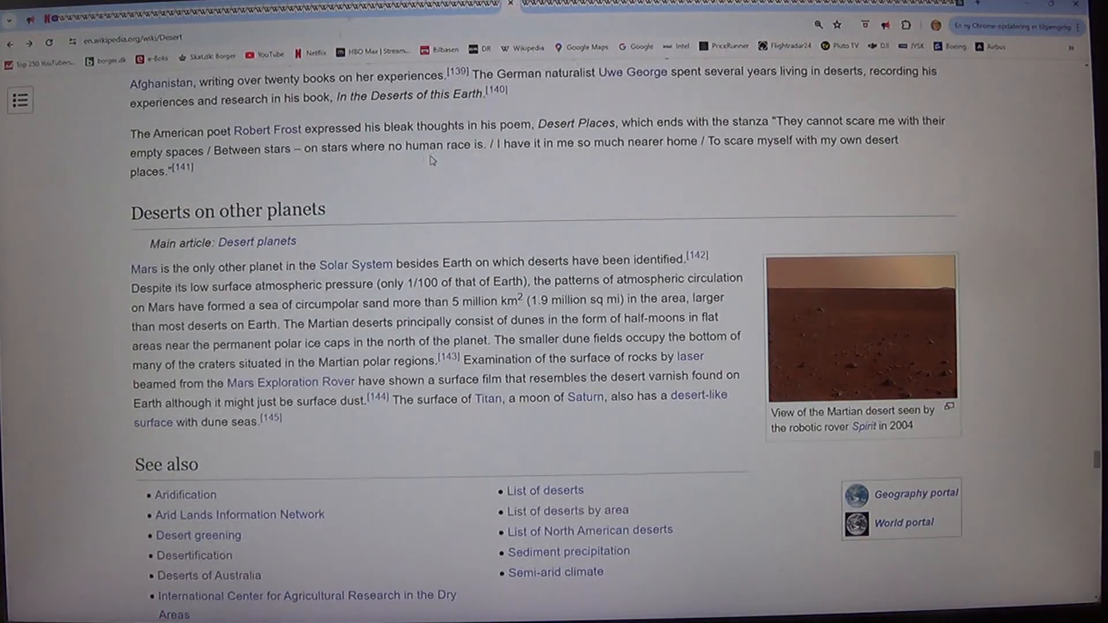
{"action": "mouse_move", "coordinate": [70, 193]}
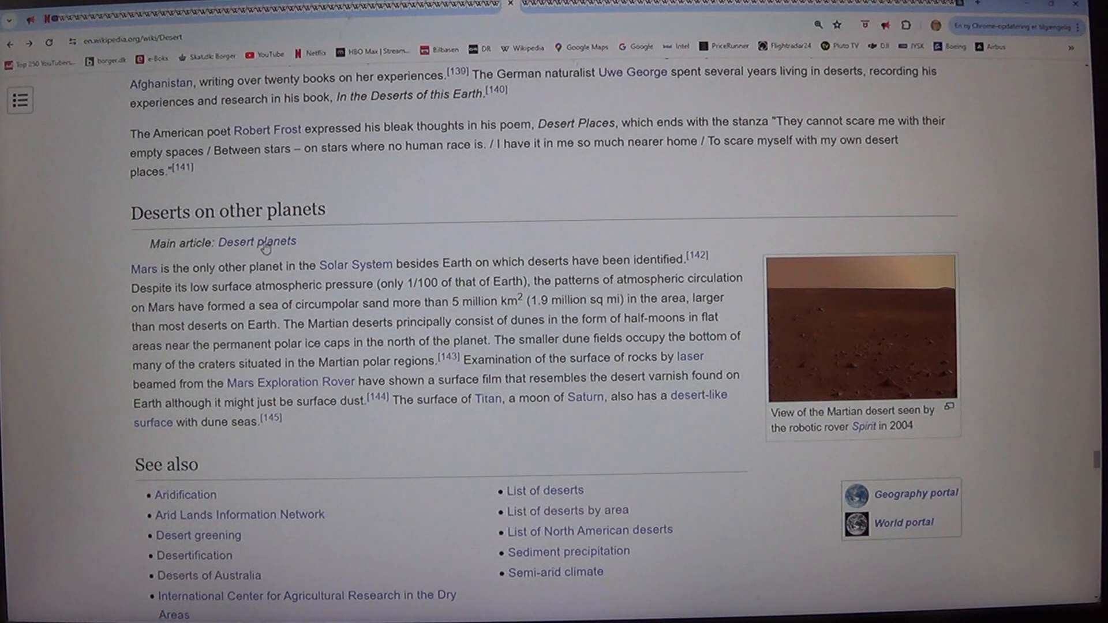
{"action": "mouse_move", "coordinate": [257, 241]}
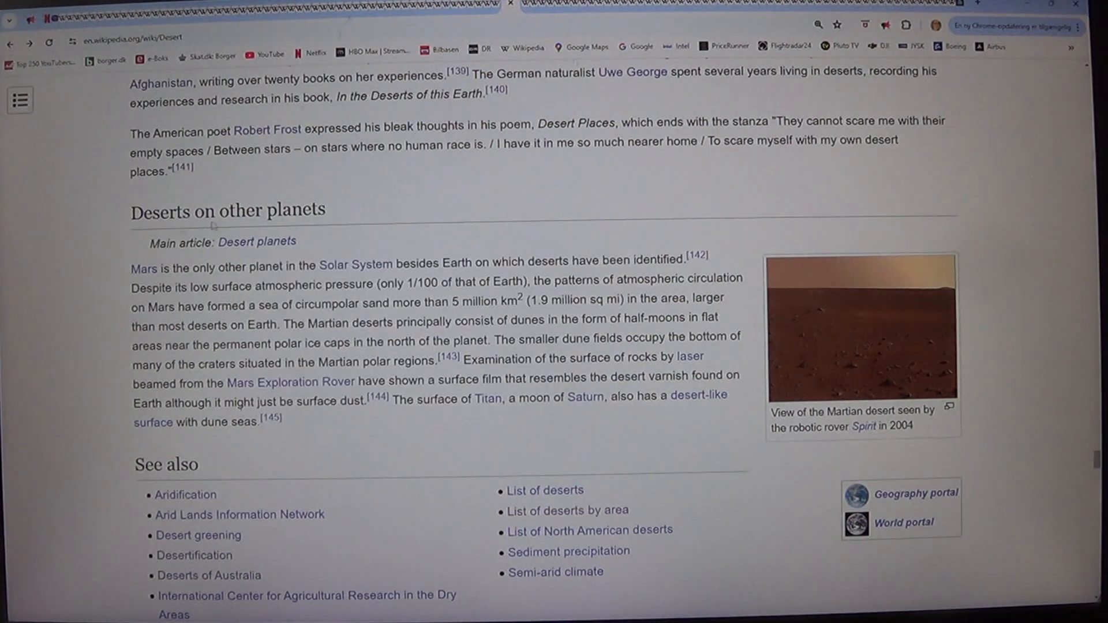
{"action": "mouse_move", "coordinate": [1067, 225]}
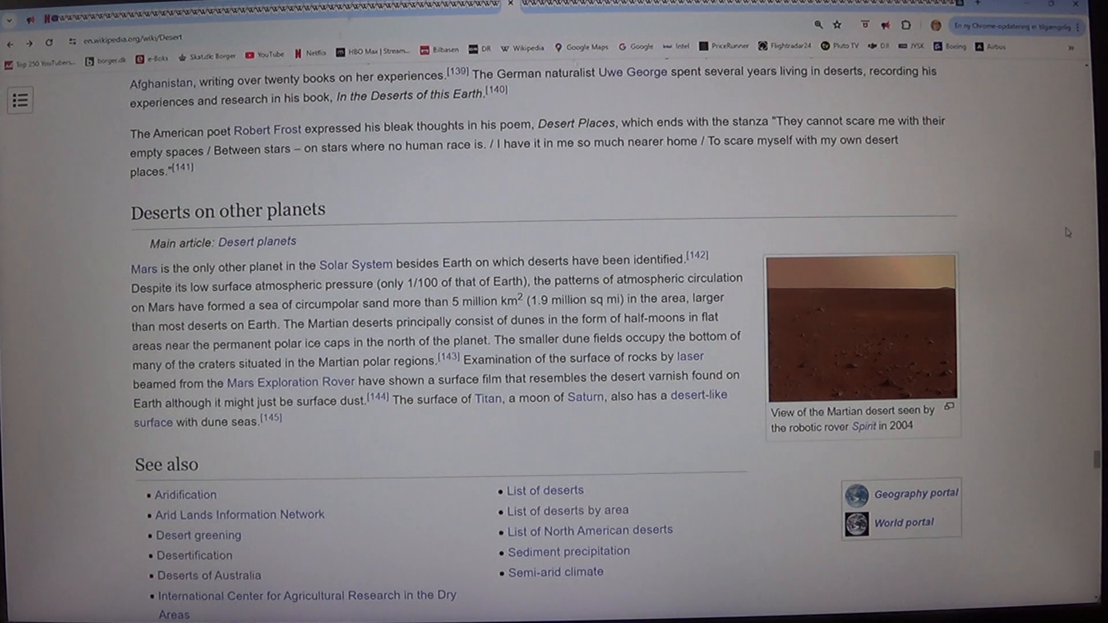
- View the Spirit rover Martian desert photo full-size twice, closing it each time
{"action": "scroll", "scroll_direction": "down", "scroll_amount": 3}
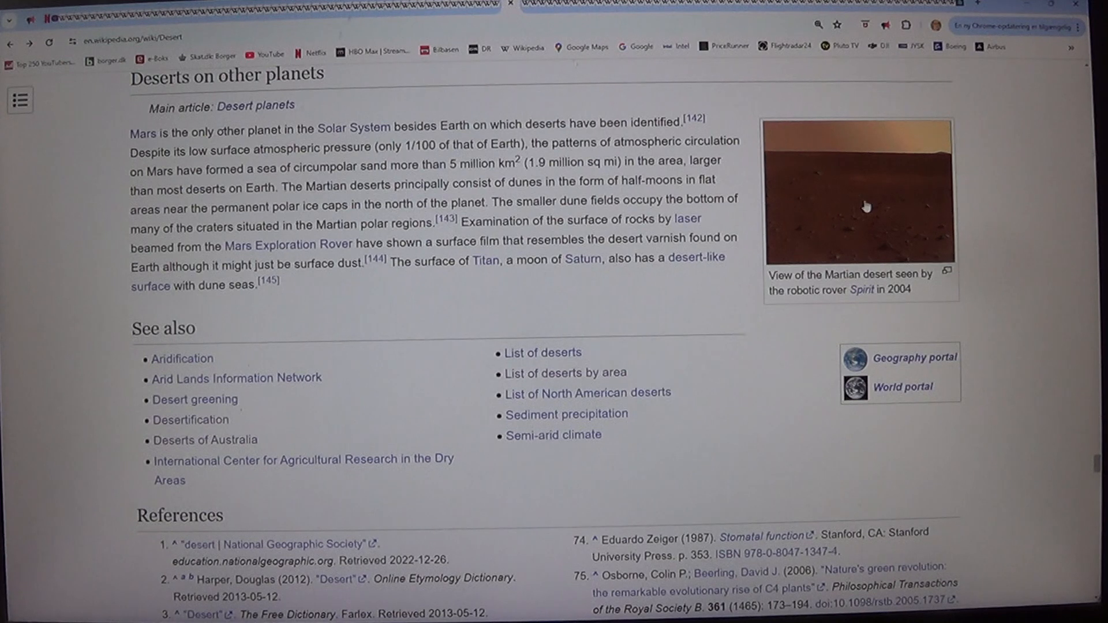
{"action": "left_click", "coordinate": [859, 193]}
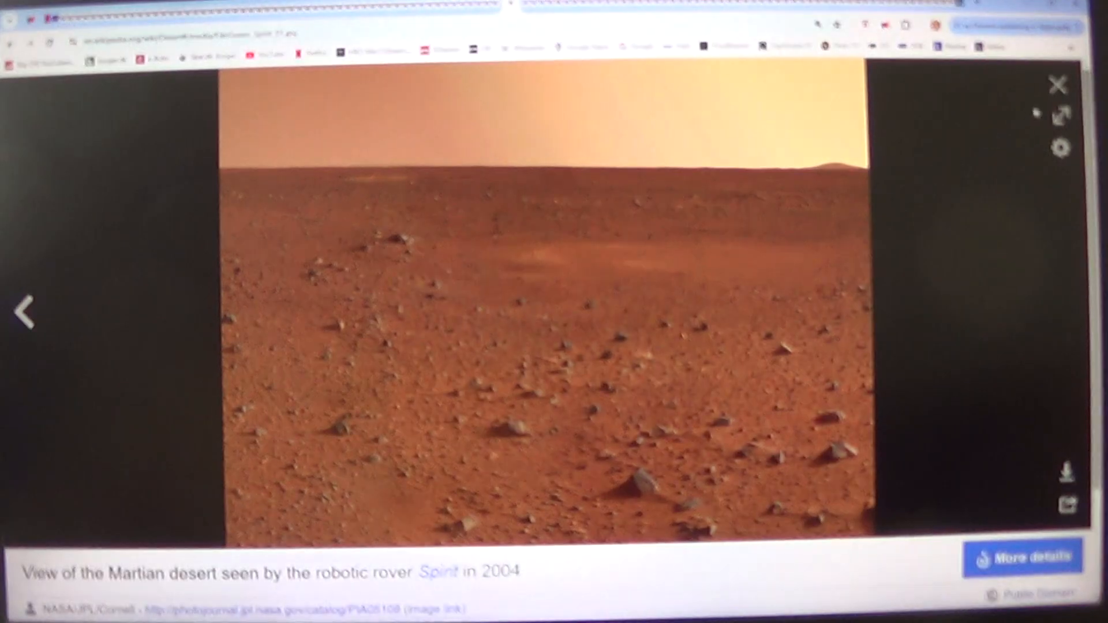
{"action": "left_click", "coordinate": [1056, 84]}
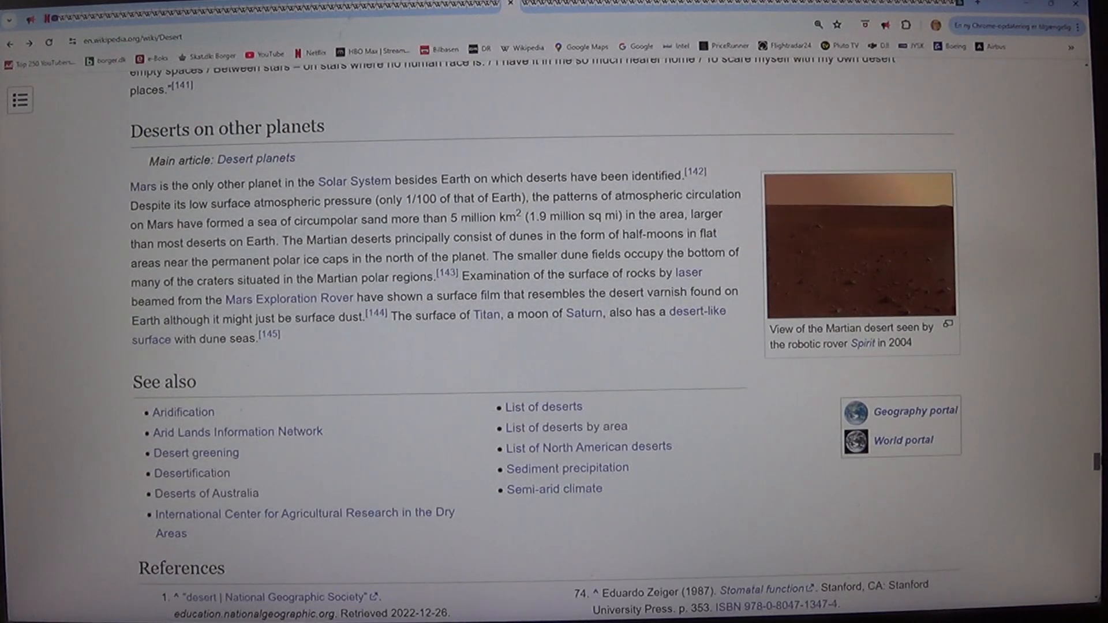
{"action": "mouse_move", "coordinate": [846, 234]}
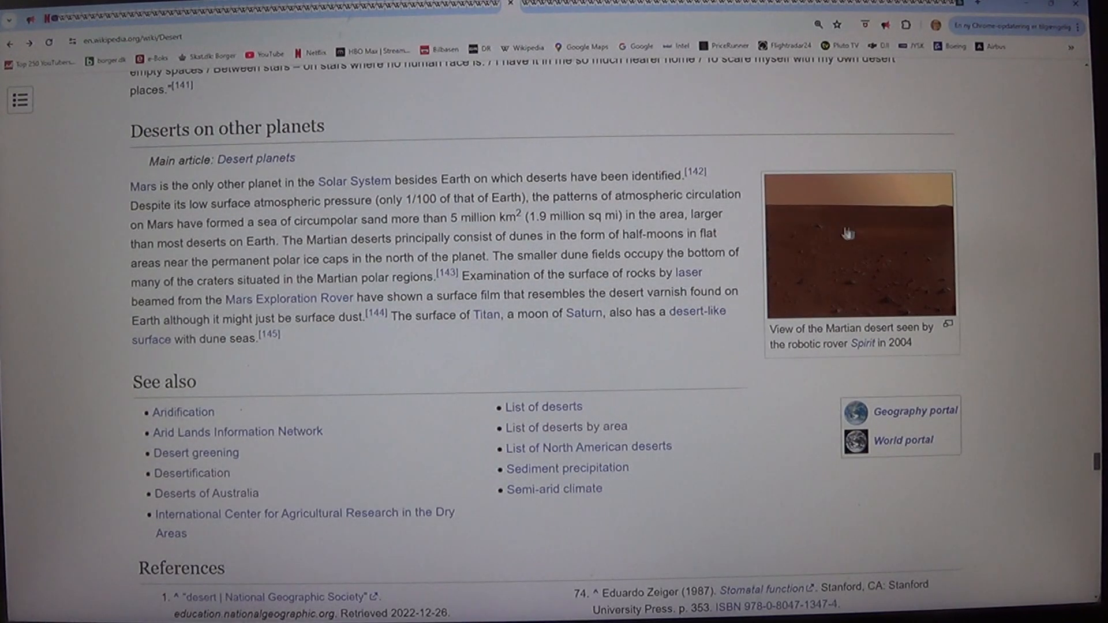
{"action": "left_click", "coordinate": [859, 244]}
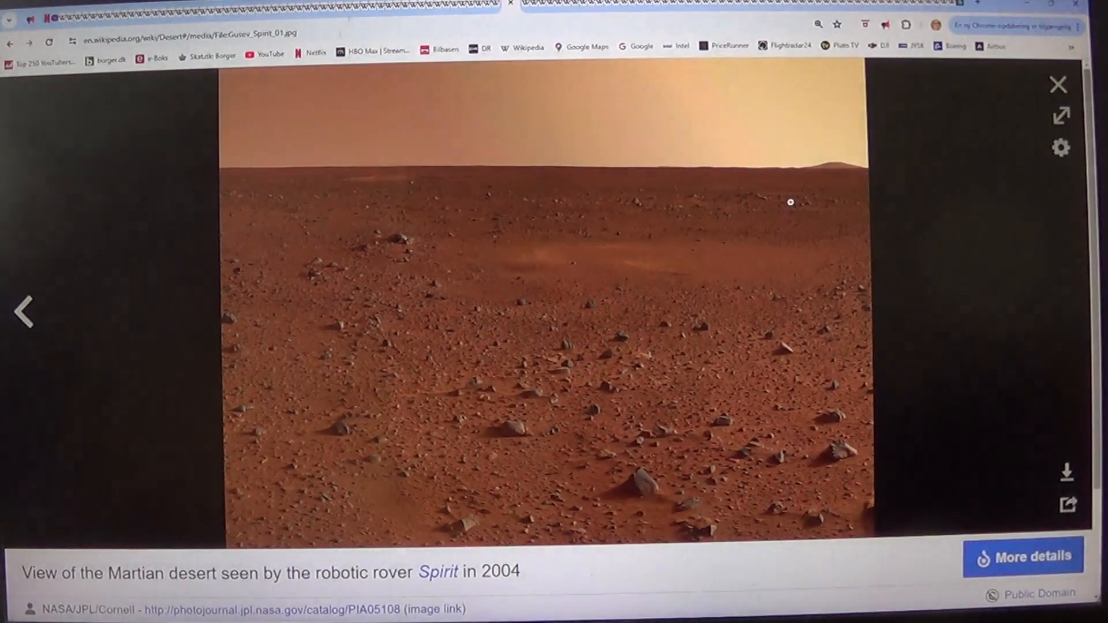
{"action": "mouse_move", "coordinate": [1059, 84]}
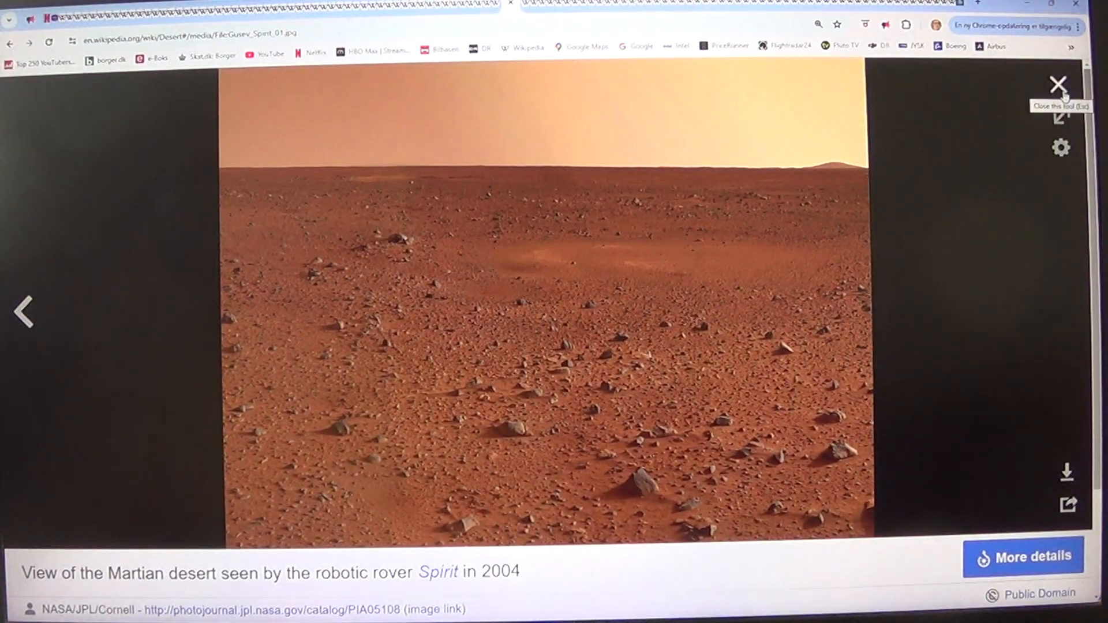
{"action": "left_click", "coordinate": [1059, 84]}
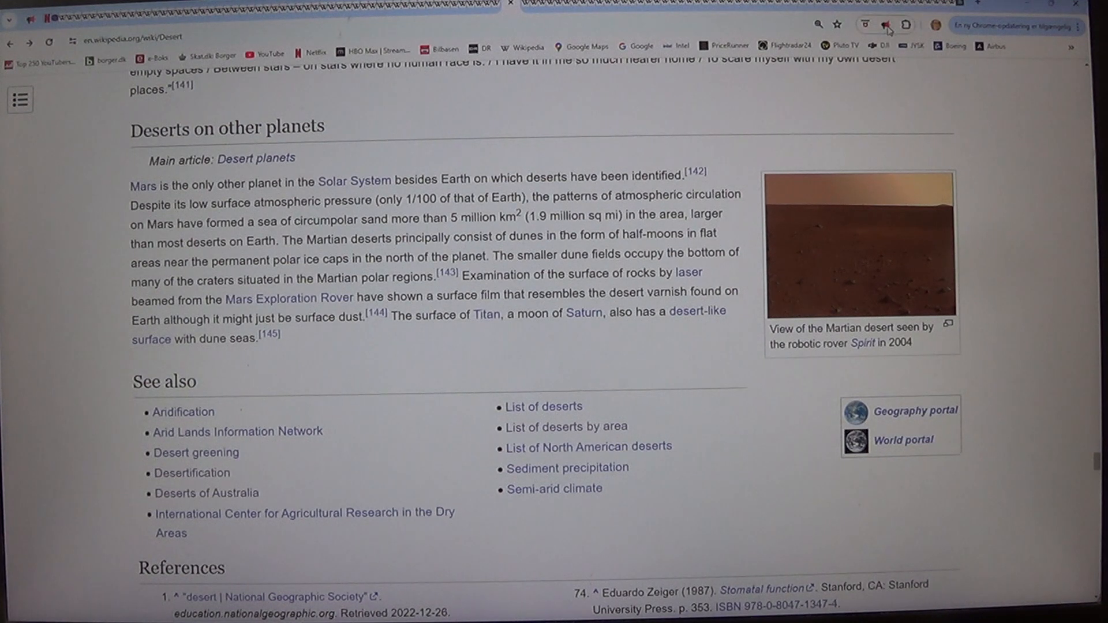
- Bring up the Read Aloud panel to read the See also list from Aridification to Semi-arid climate
{"action": "left_click", "coordinate": [886, 25]}
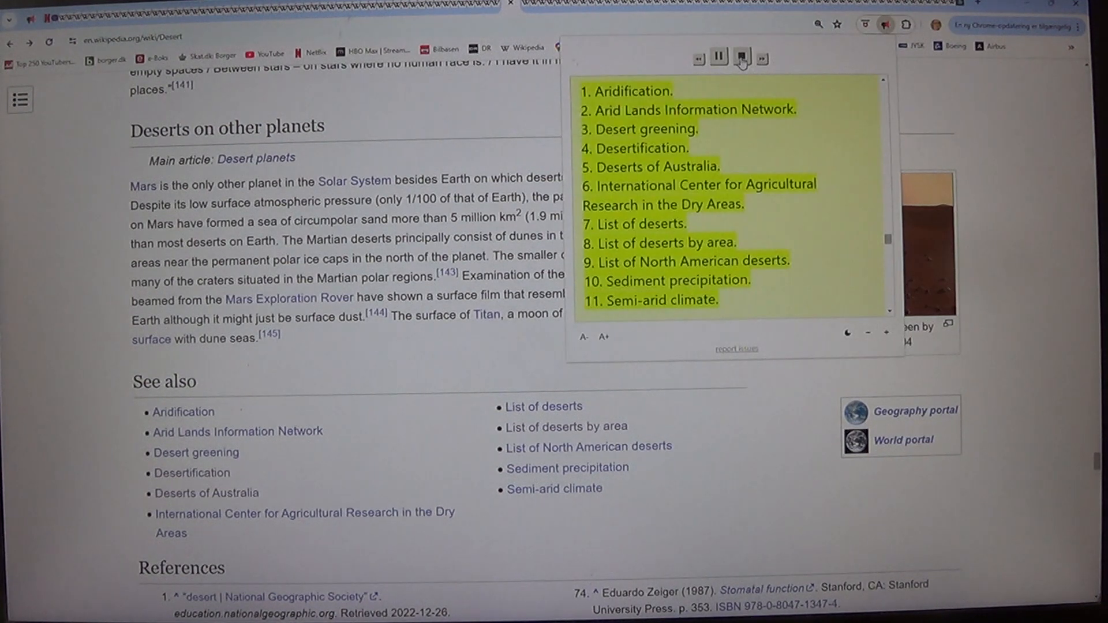
{"action": "left_click", "coordinate": [741, 58]}
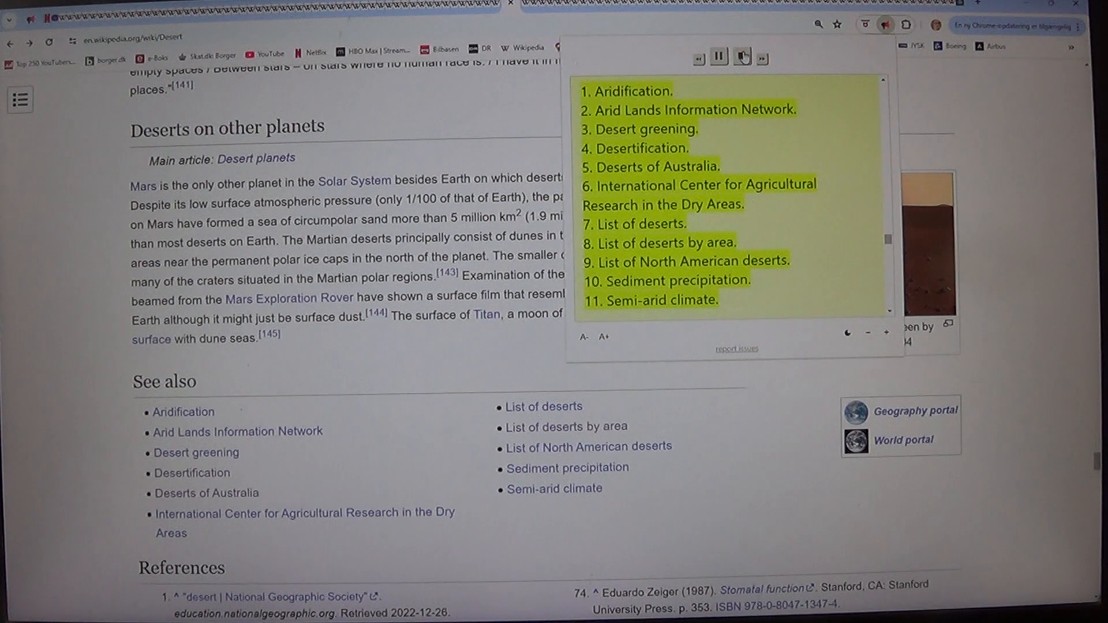